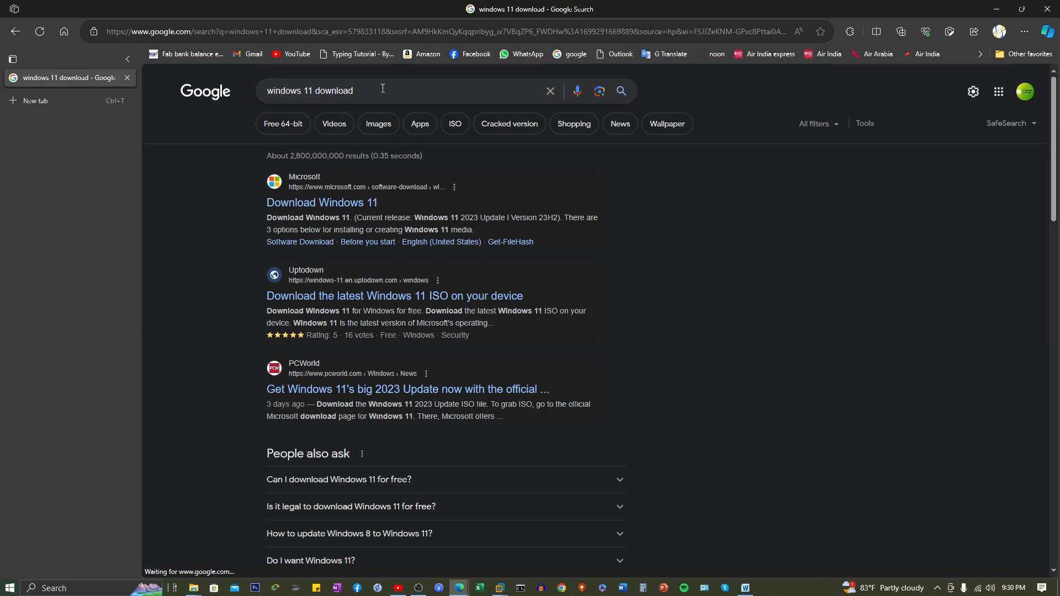
{"action": "mouse_move", "coordinate": [374, 94]}
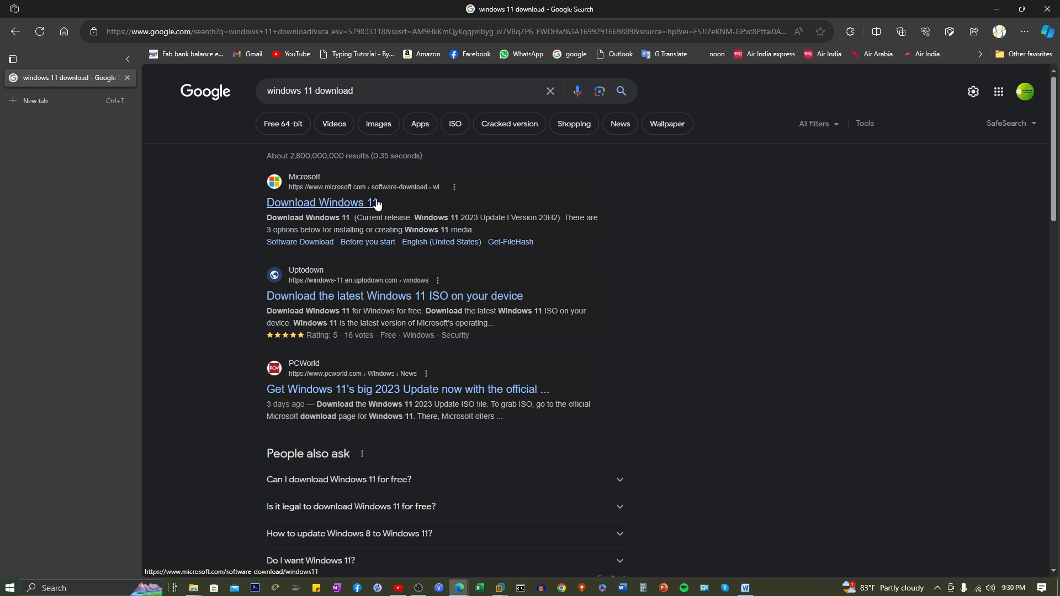
Reach the ISO disk image section of Microsoft's Download Windows 11 page from the search result
{"action": "left_click", "coordinate": [322, 203]}
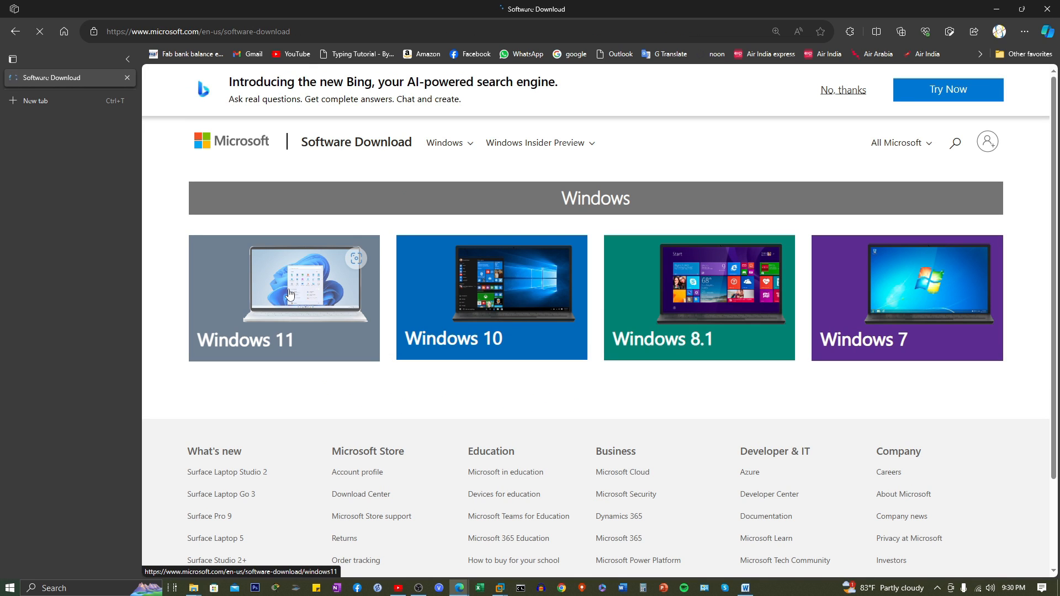
{"action": "left_click", "coordinate": [284, 297]}
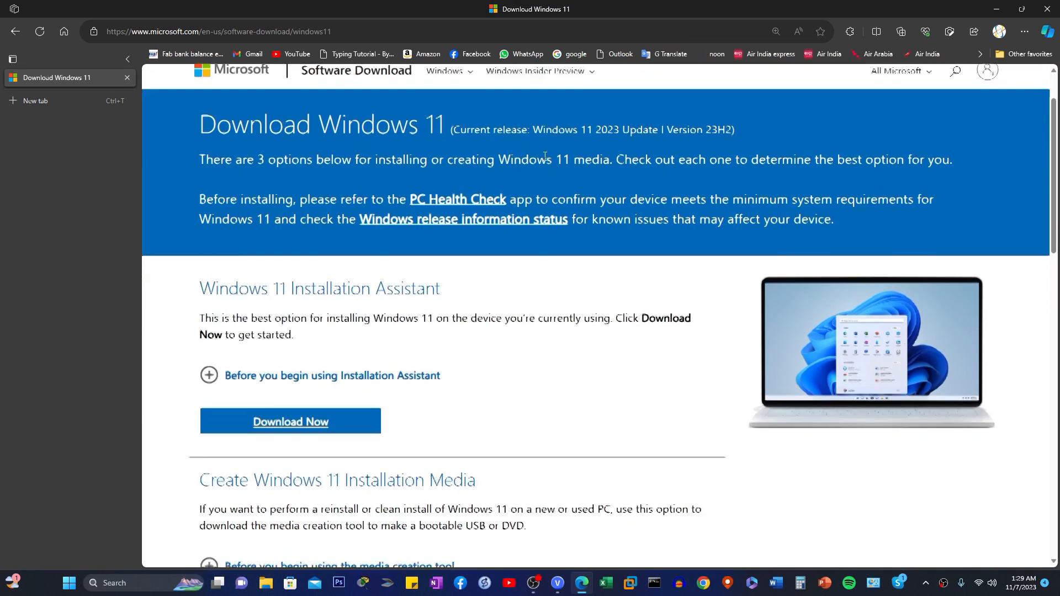
{"action": "scroll", "scroll_direction": "down", "scroll_amount": 3}
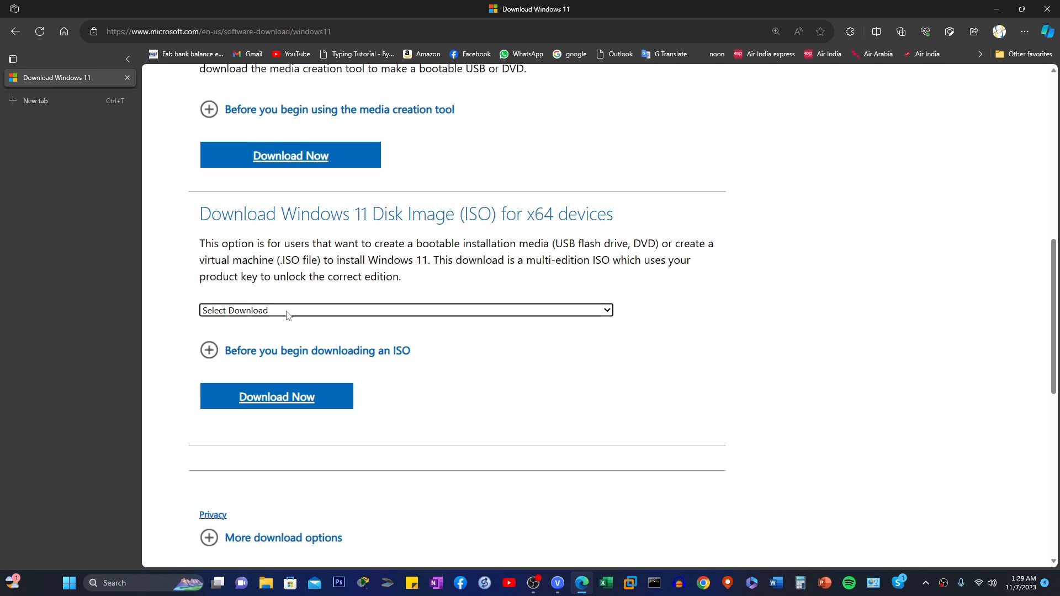
Download the Windows 11 multi-edition x64 ISO in English, 64-bit
{"action": "left_click", "coordinate": [405, 309]}
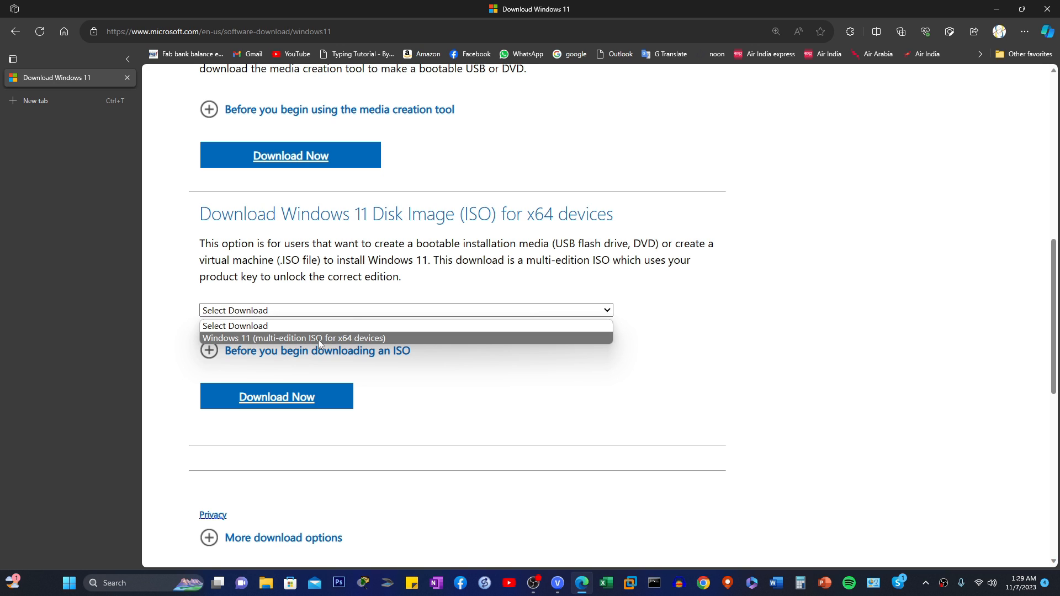
{"action": "left_click", "coordinate": [294, 337]}
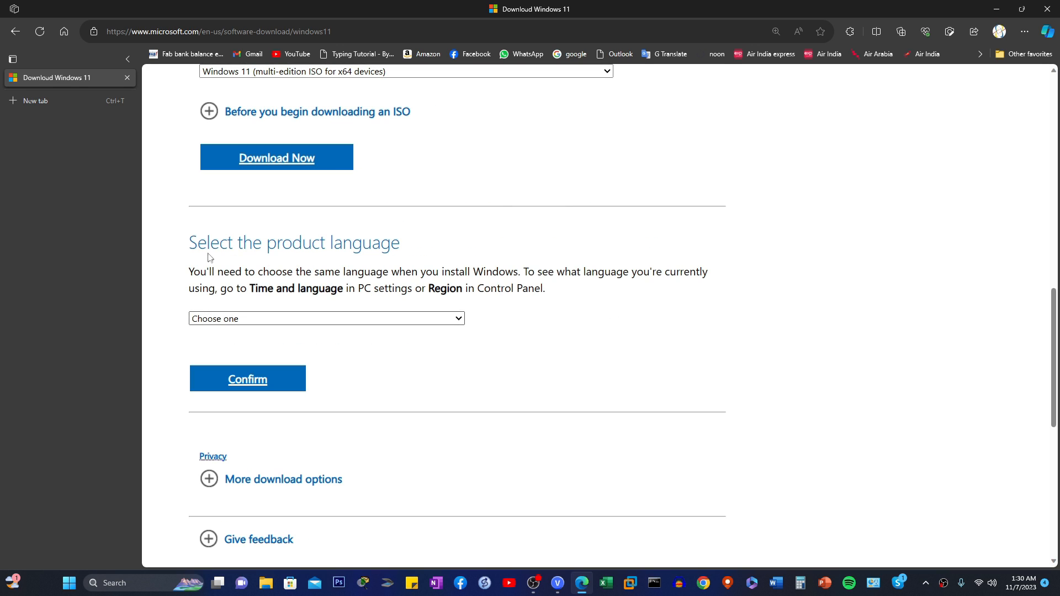
{"action": "mouse_move", "coordinate": [258, 320]}
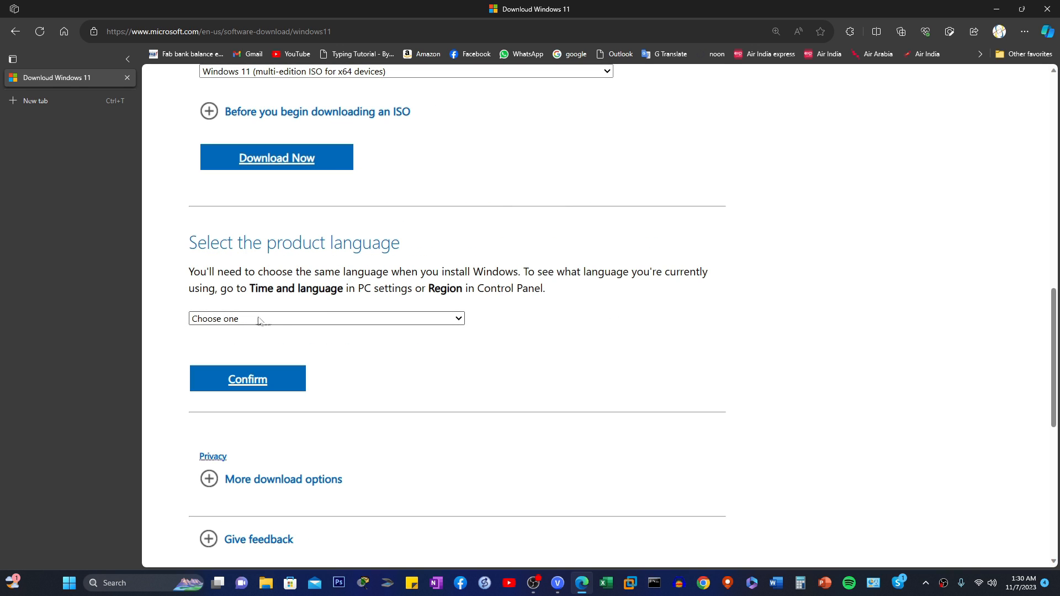
{"action": "left_click", "coordinate": [325, 318]}
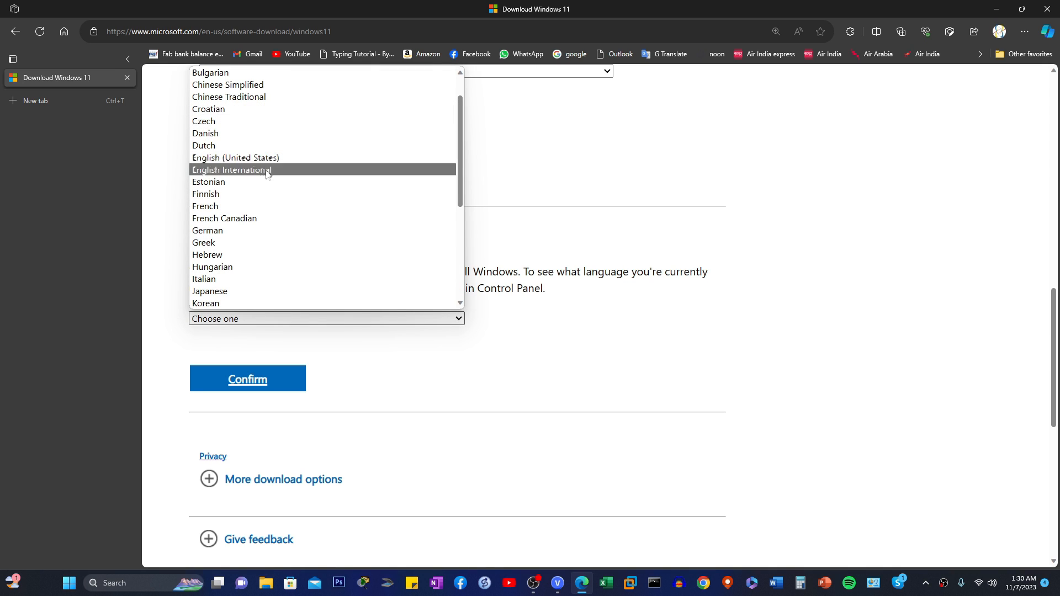
{"action": "mouse_move", "coordinate": [235, 158]}
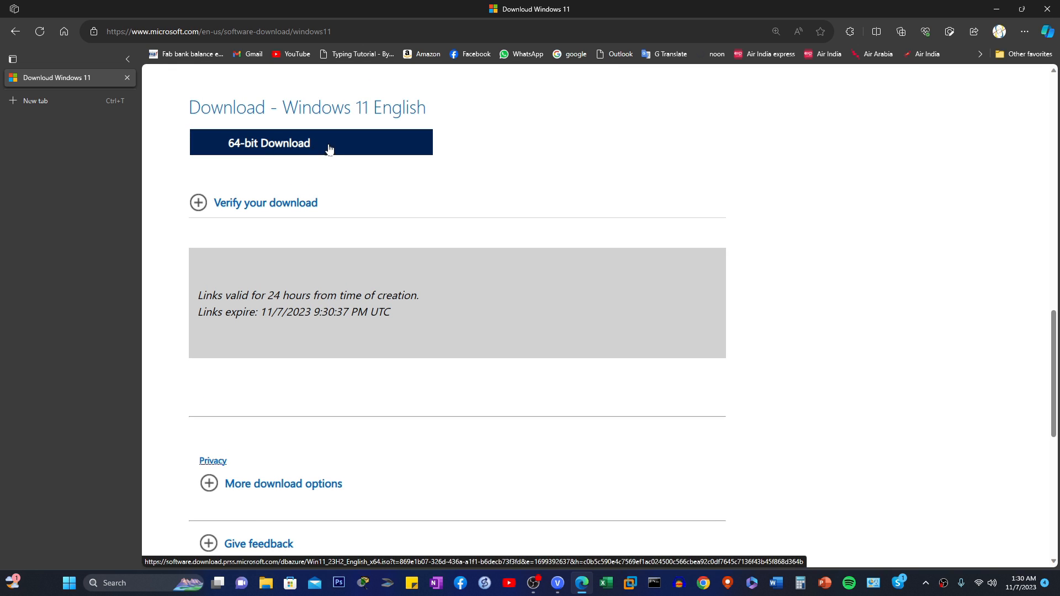
{"action": "left_click", "coordinate": [311, 142]}
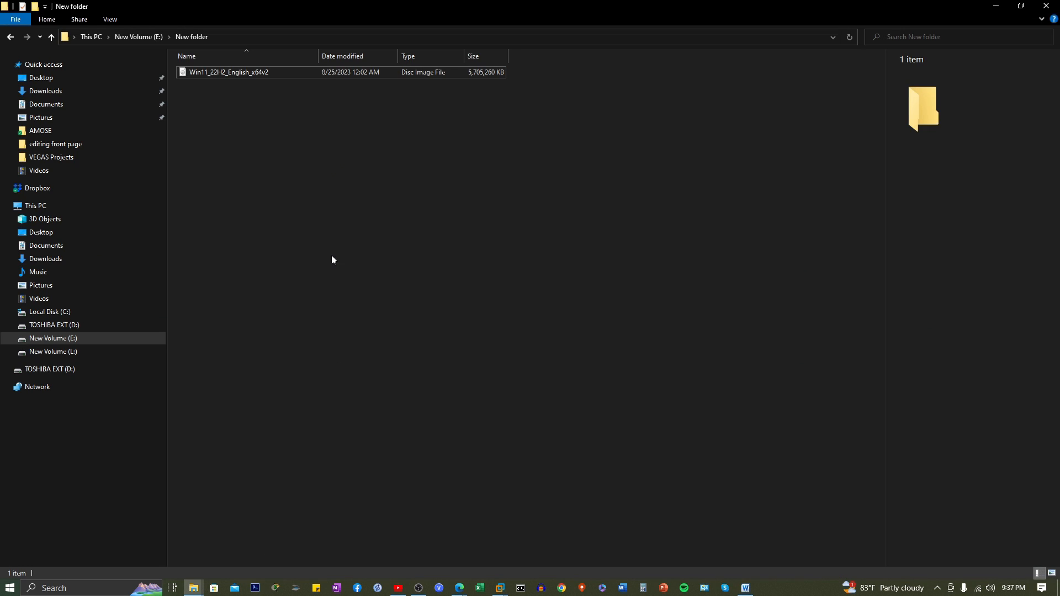
Mount the Win11_22H2_English_x64v2 ISO as a DVD drive and show its setup files
{"action": "left_click", "coordinate": [228, 71]}
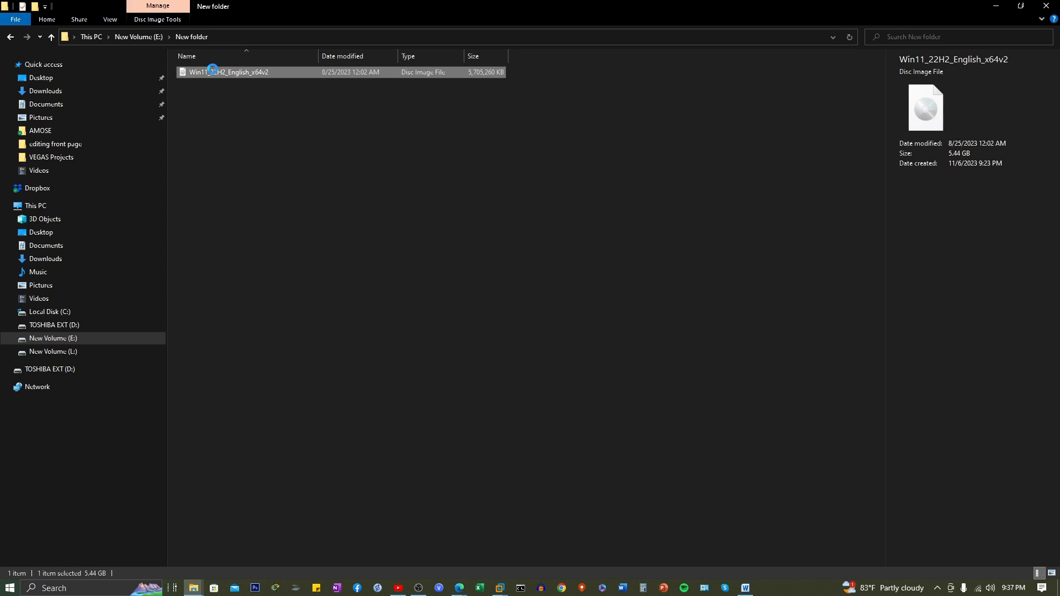
{"action": "right_click", "coordinate": [230, 71]}
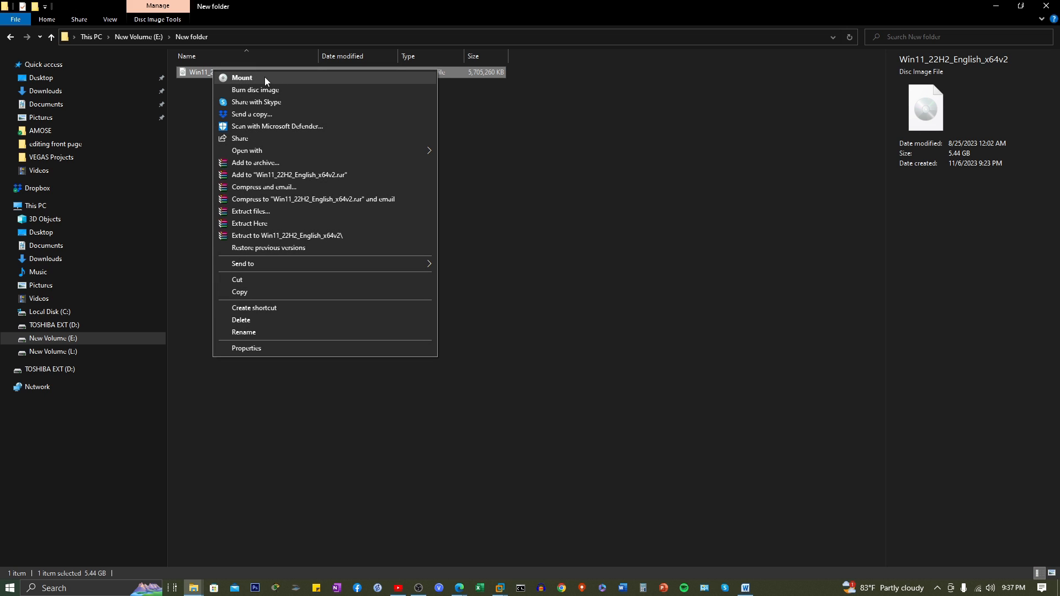
{"action": "left_click", "coordinate": [242, 77]}
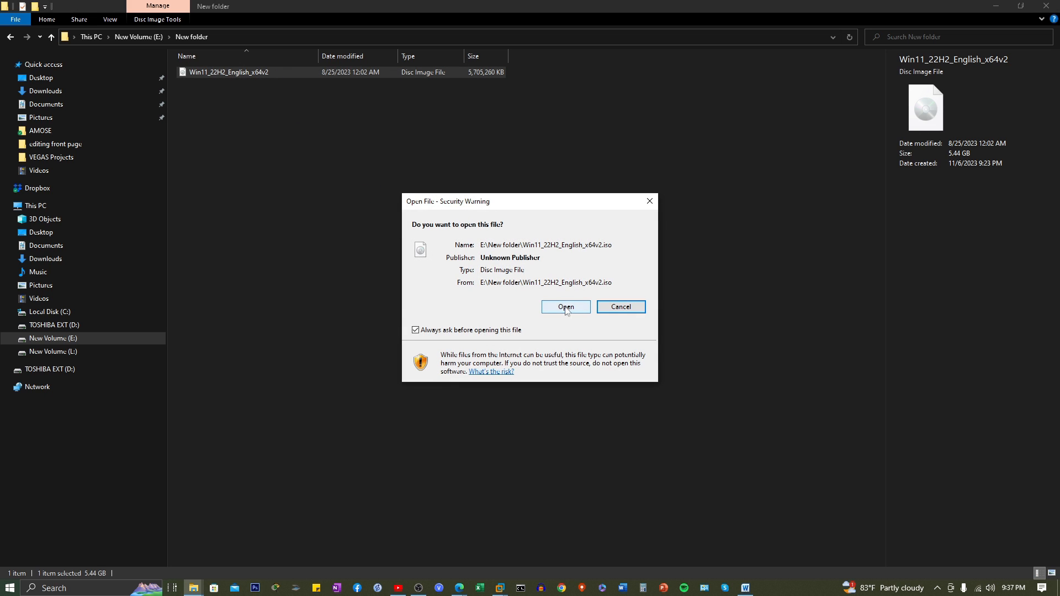
{"action": "left_click", "coordinate": [566, 306]}
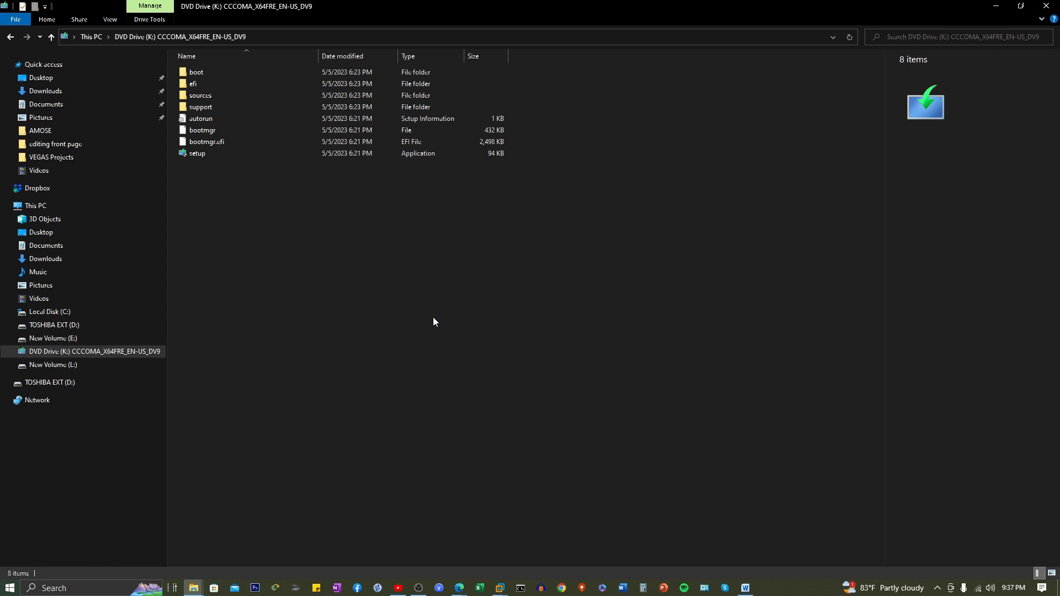
{"action": "mouse_move", "coordinate": [284, 296]}
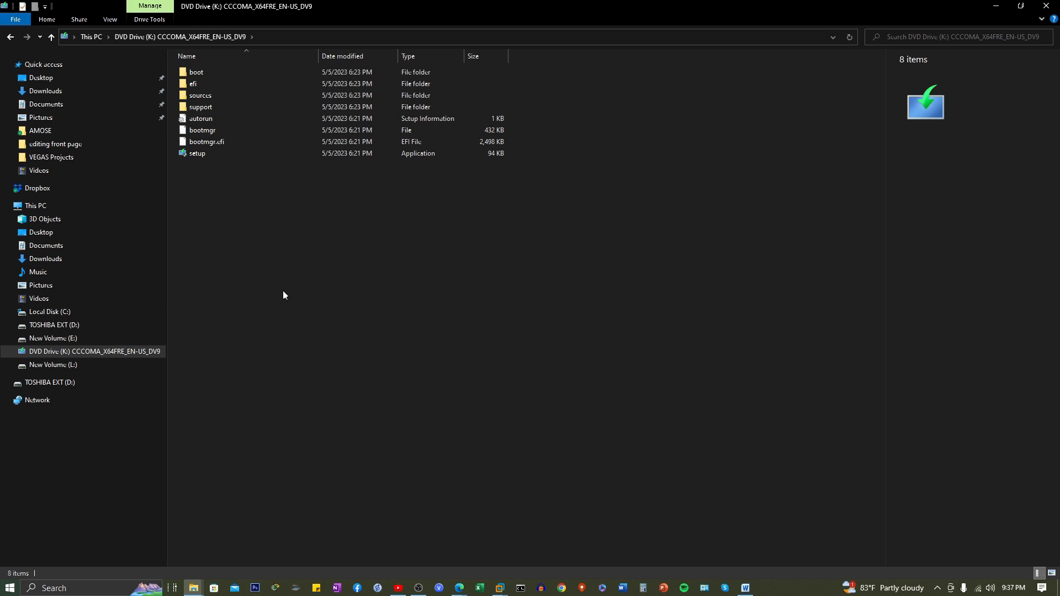
Navigate via This PC to the top level of Local Disk (C:)
{"action": "left_click", "coordinate": [35, 205]}
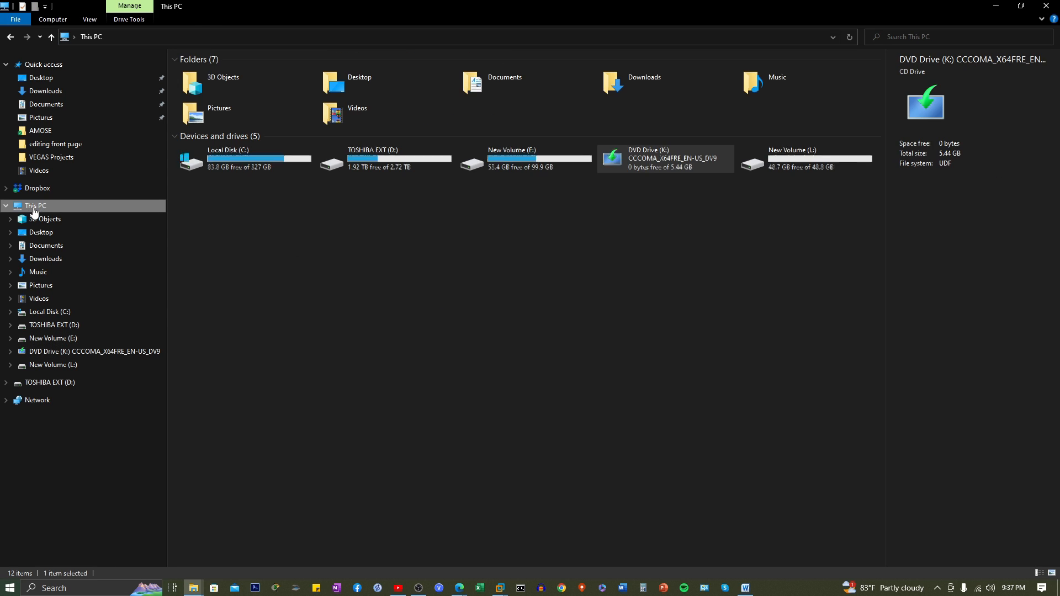
{"action": "left_click", "coordinate": [675, 245]}
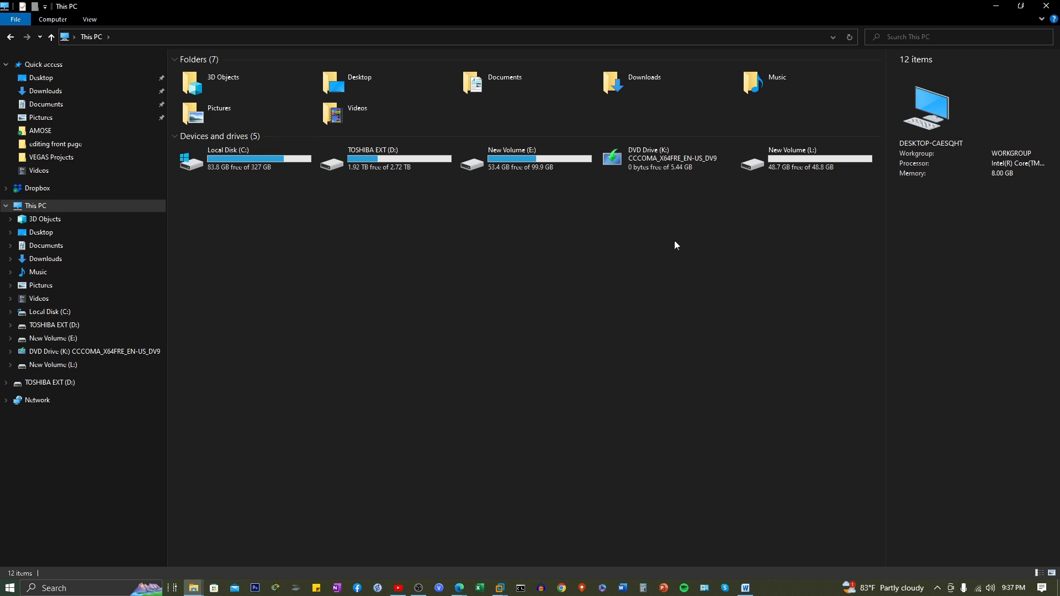
{"action": "mouse_move", "coordinate": [672, 188]}
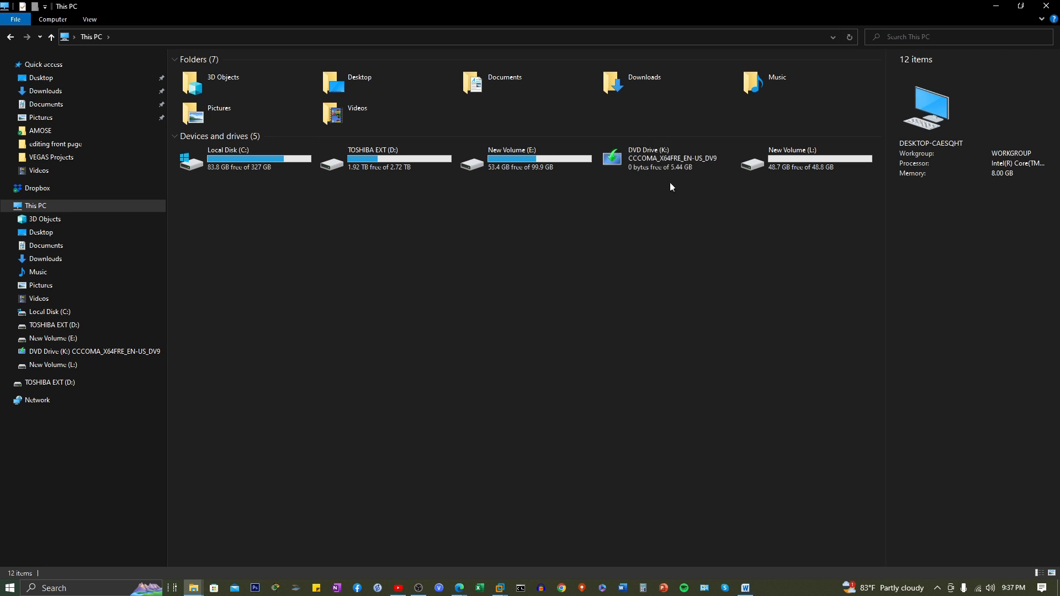
{"action": "mouse_move", "coordinate": [653, 165]}
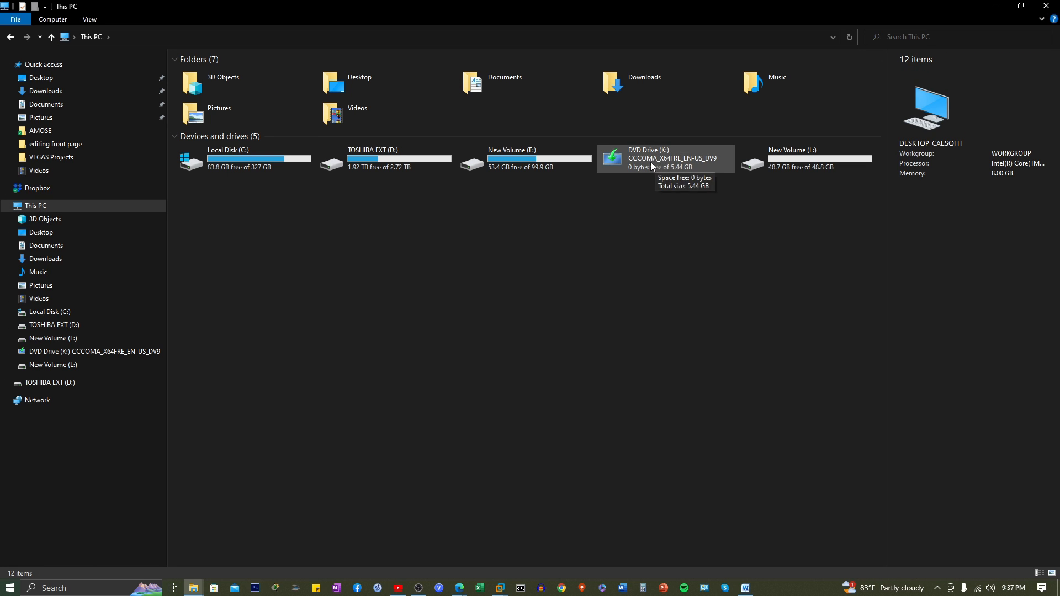
{"action": "double_click", "coordinate": [653, 158]}
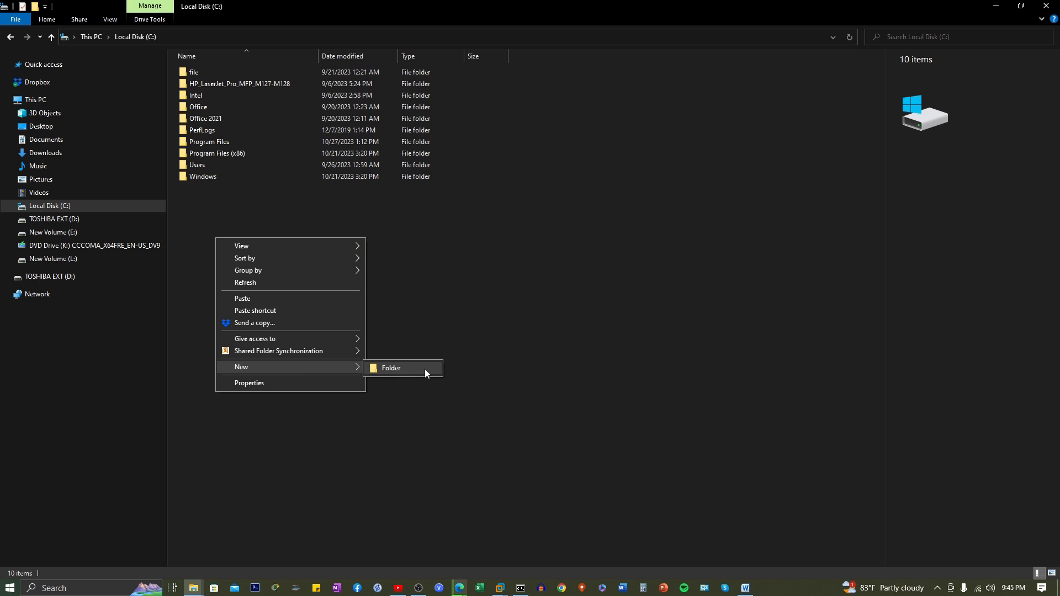
Create a Windows11 folder on C: and paste the ISO's installation files into it
{"action": "left_click", "coordinate": [390, 367]}
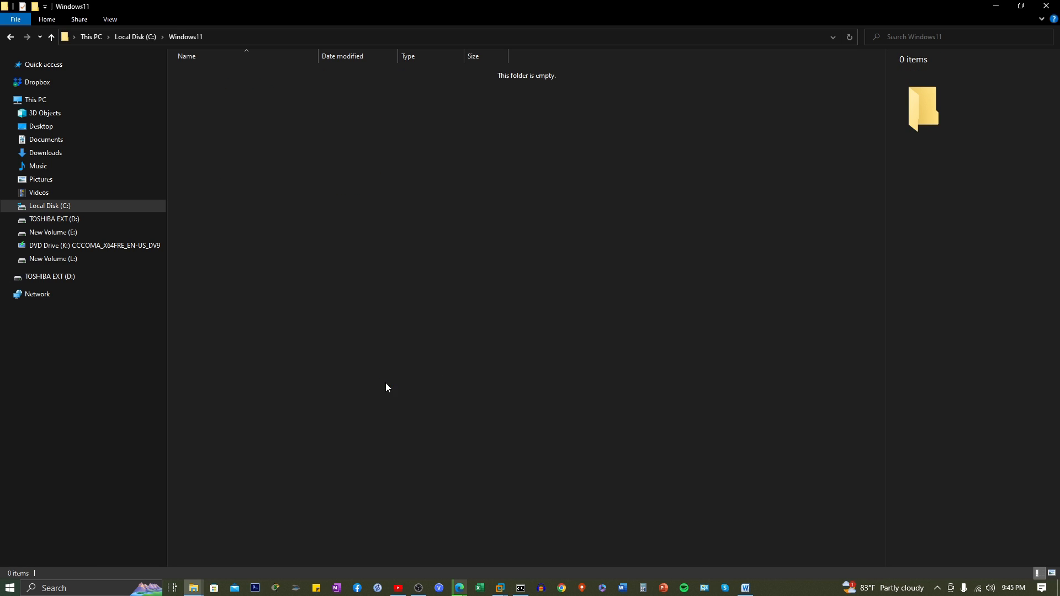
{"action": "right_click", "coordinate": [387, 388]}
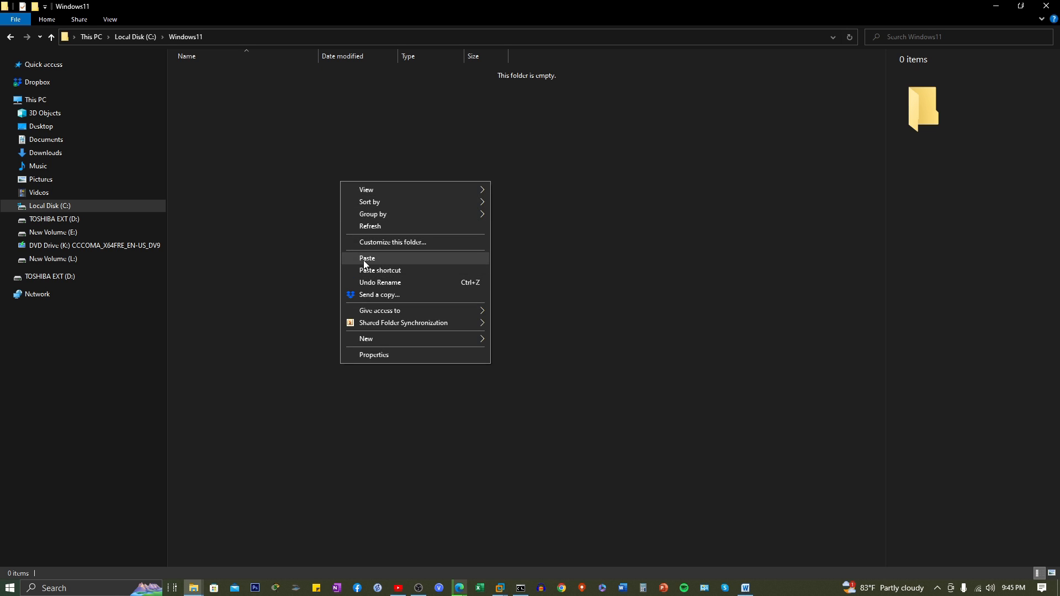
{"action": "left_click", "coordinate": [367, 259]}
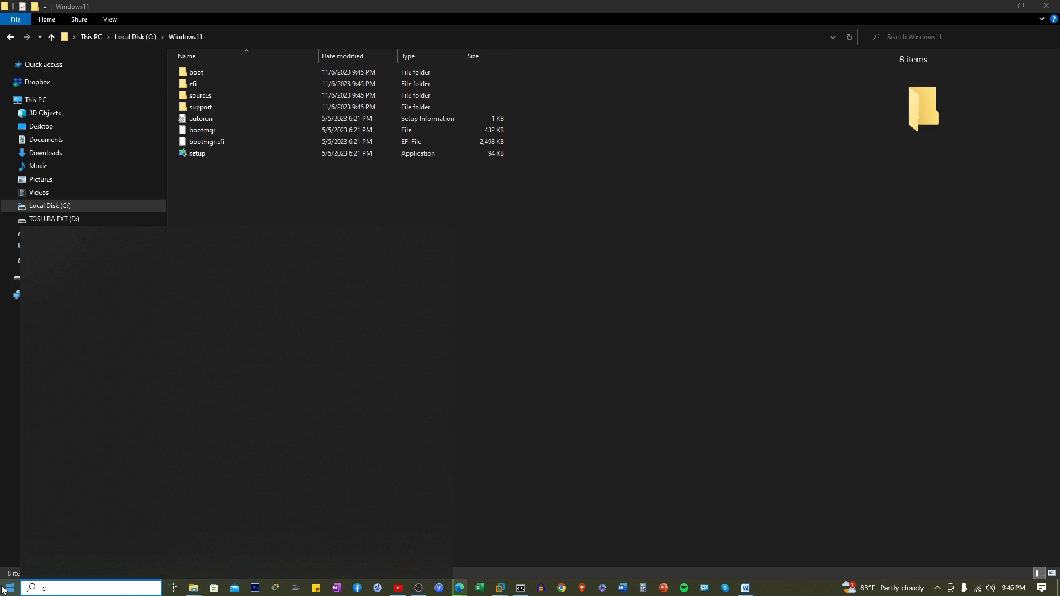
Launch Command Prompt as administrator from the Start search for cmd
{"action": "type", "text": "cmd"}
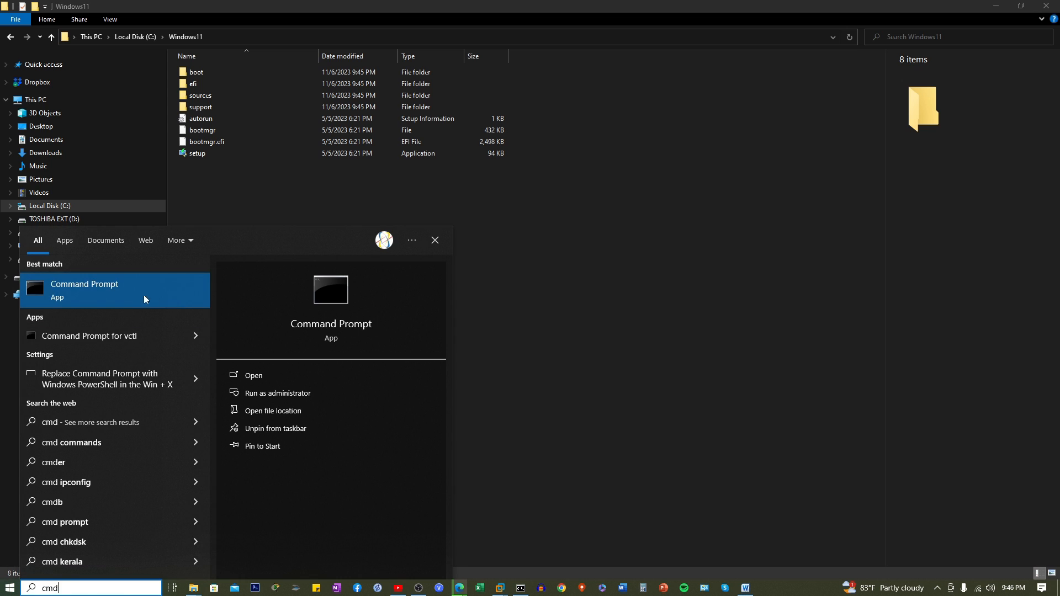
{"action": "right_click", "coordinate": [84, 291]}
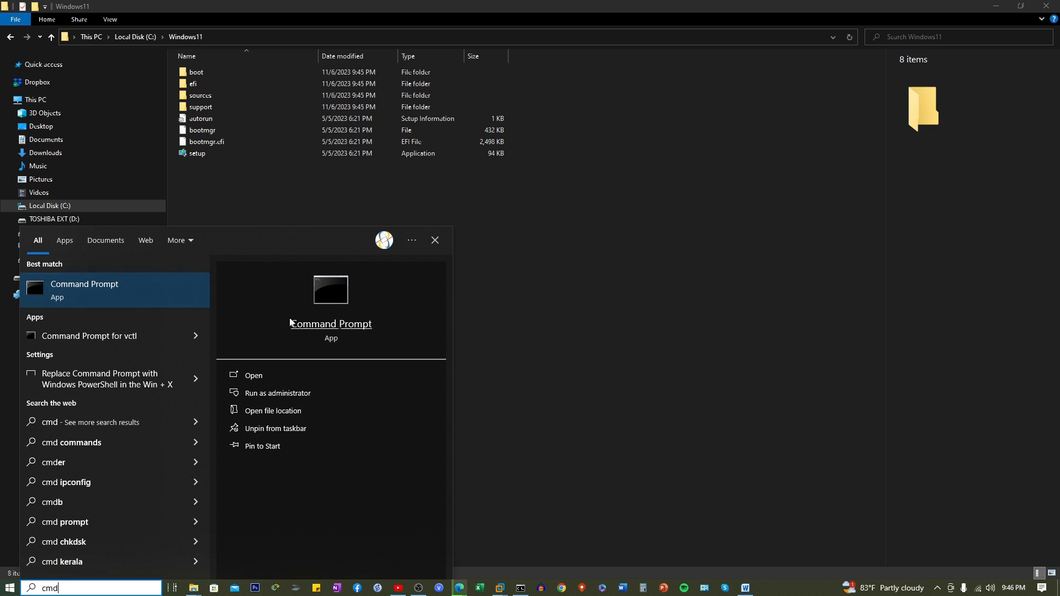
{"action": "left_click", "coordinate": [276, 393]}
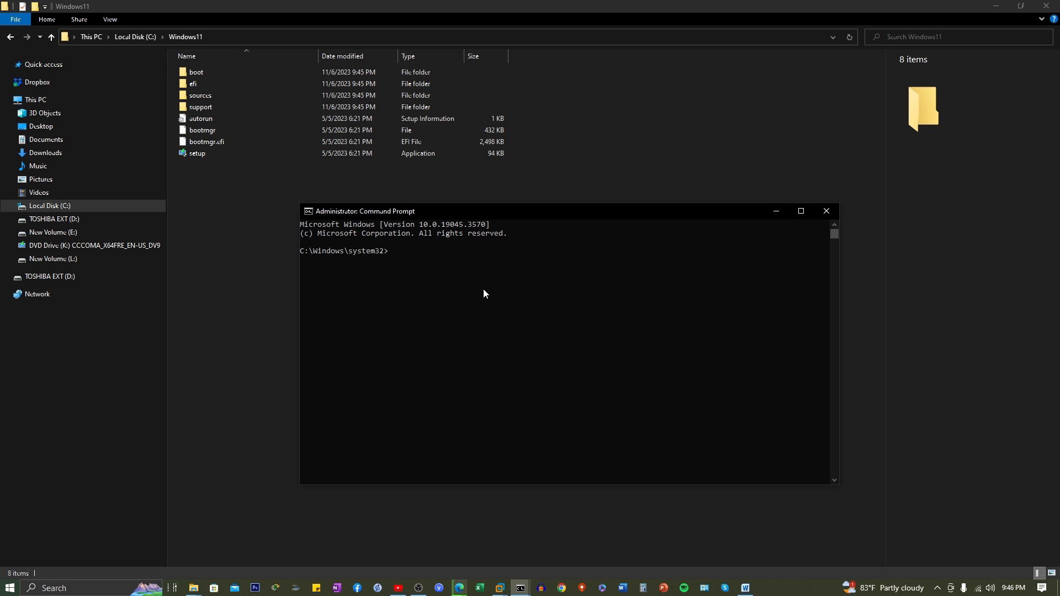
Run c:\windows11\setup.exe /product server to start Windows Server Setup
{"action": "type", "text": "c:"}
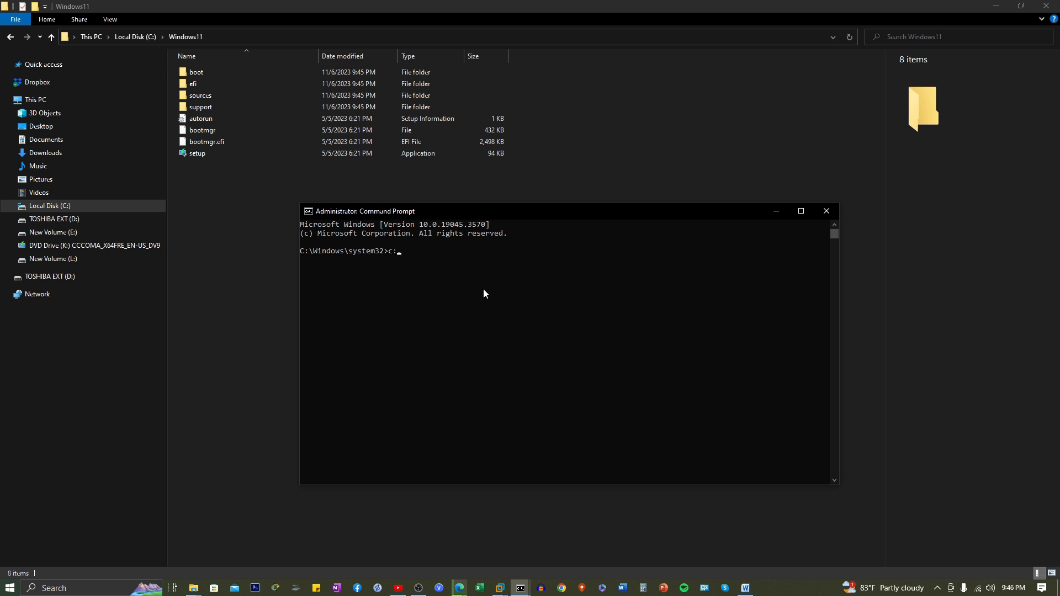
{"action": "type", "text": "wind"}
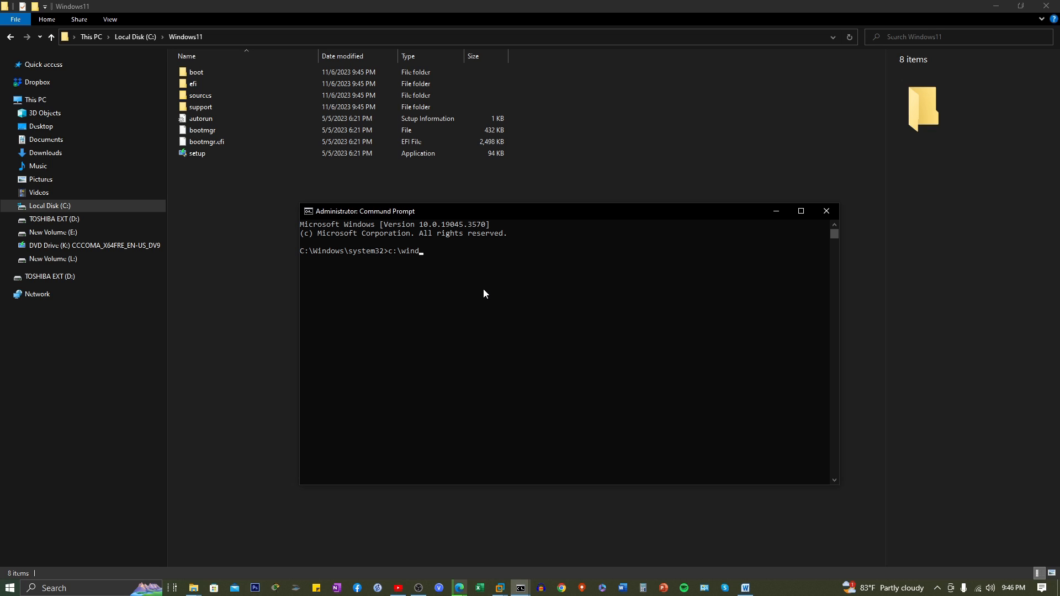
{"action": "type", "text": "ows11\\"}
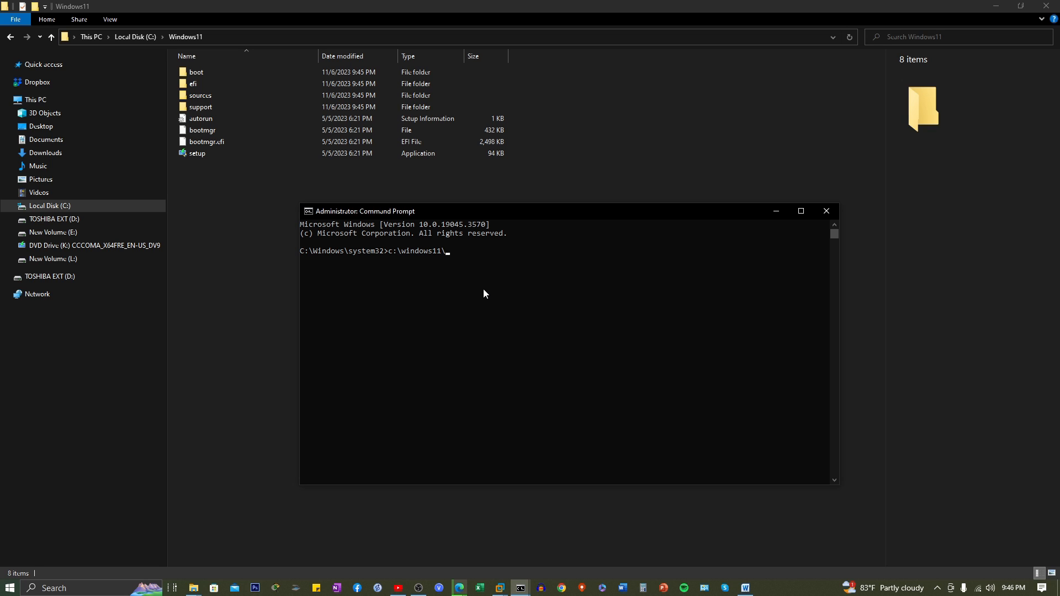
{"action": "type", "text": "setup"}
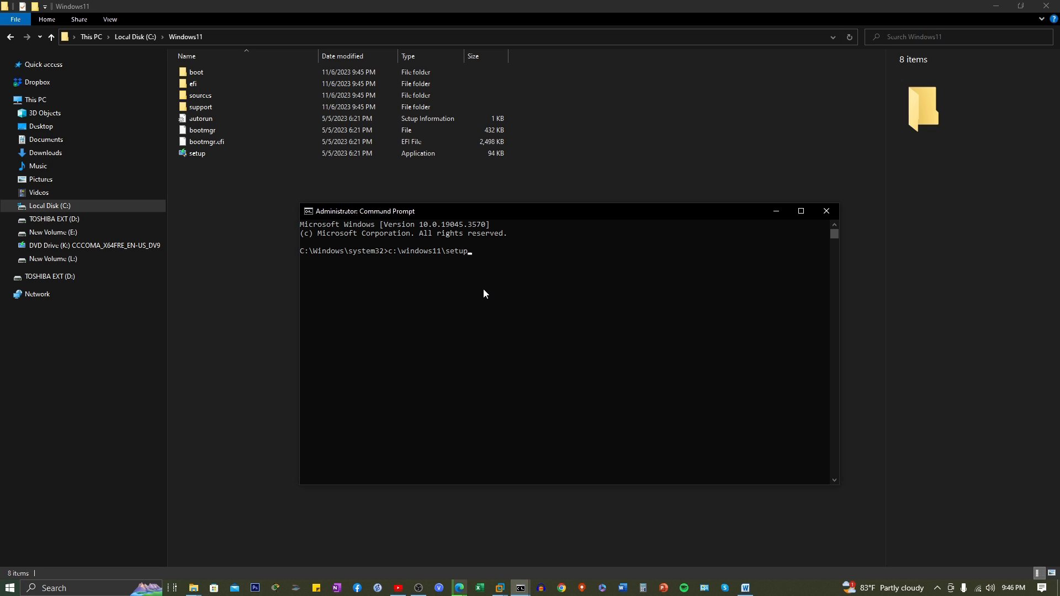
{"action": "type", "text": ".exe /"}
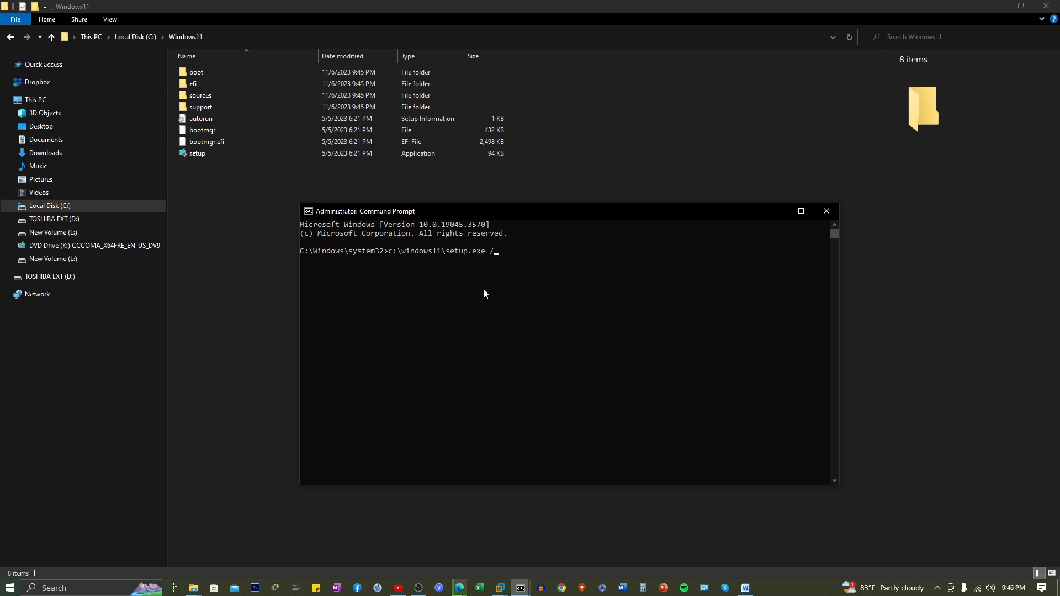
{"action": "type", "text": "product"}
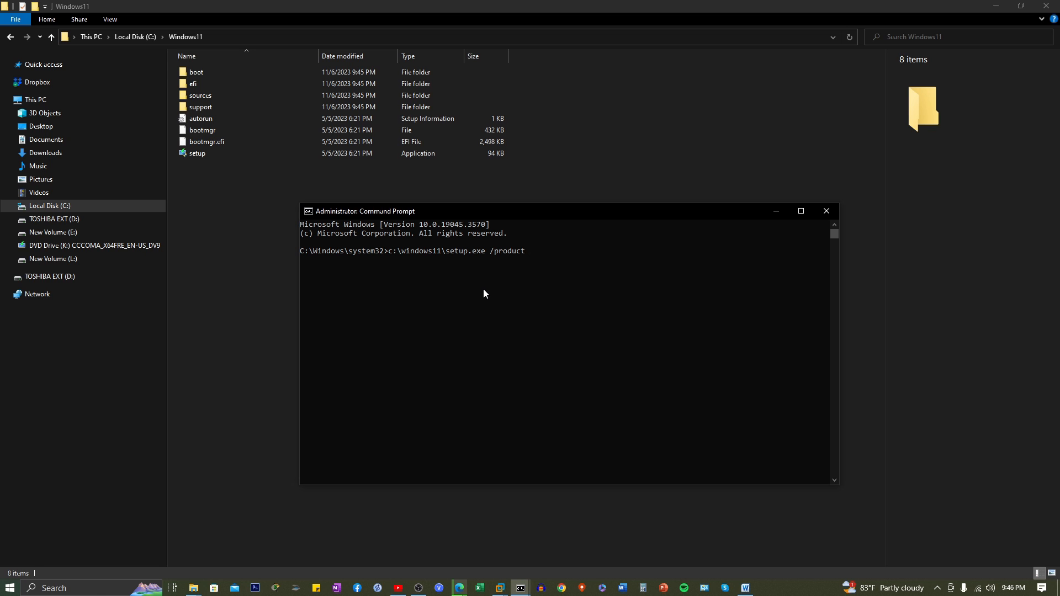
{"action": "type", "text": "server"}
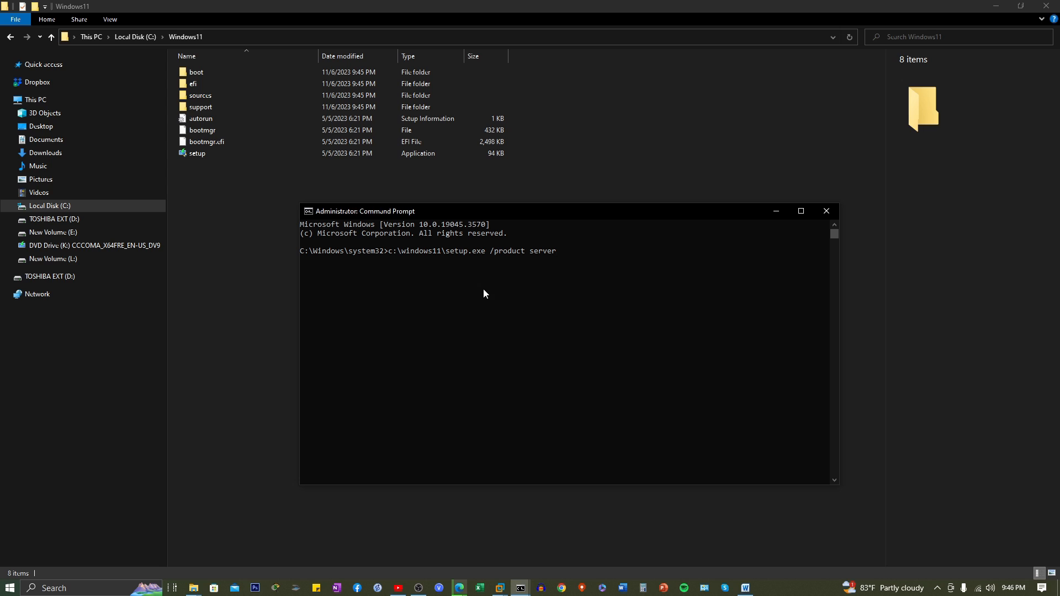
{"action": "key", "text": "enter"}
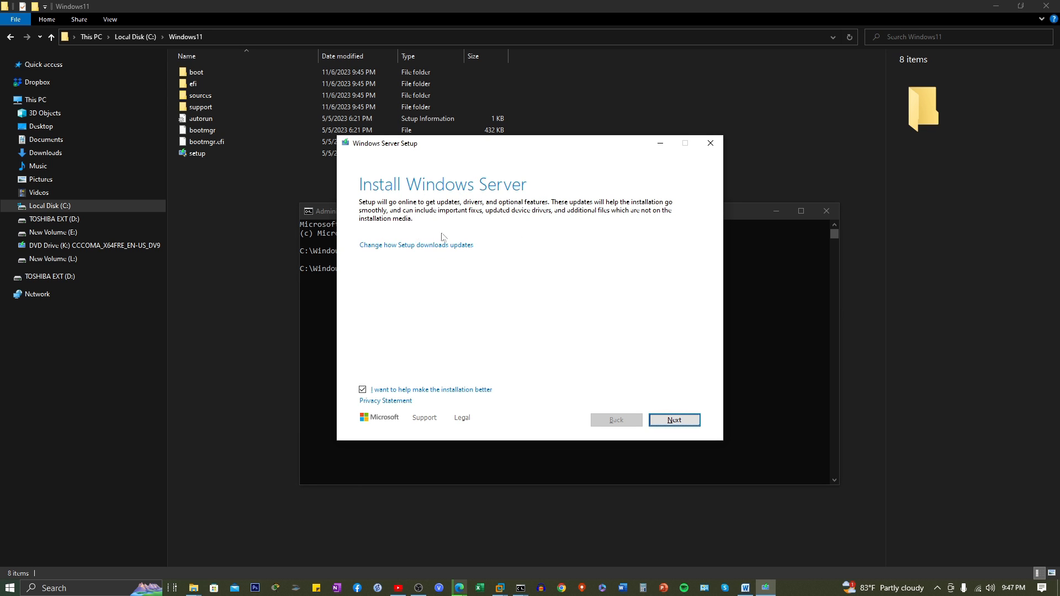
{"action": "mouse_move", "coordinate": [481, 188]}
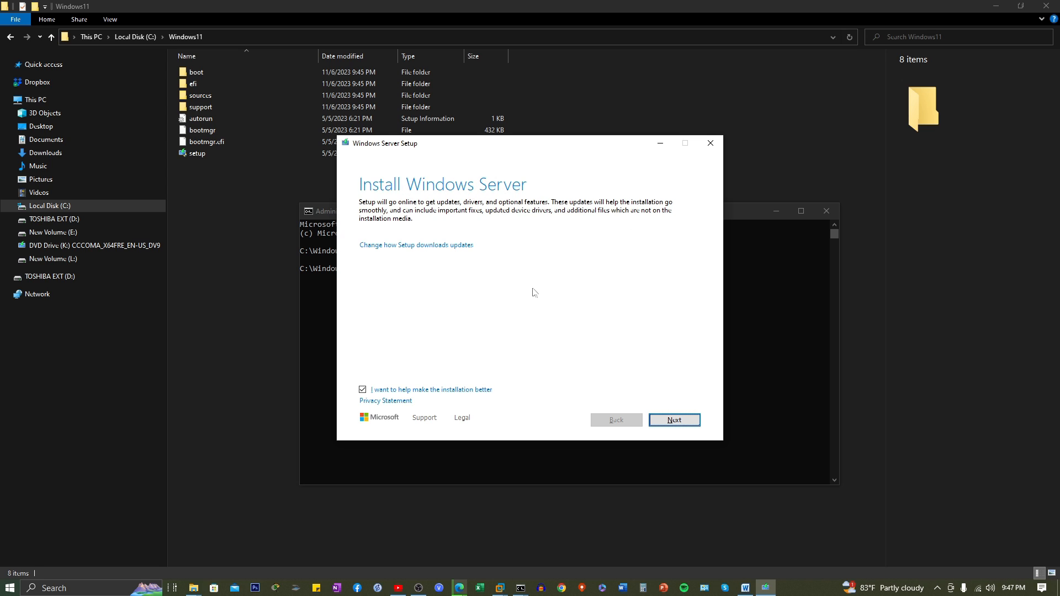
{"action": "mouse_move", "coordinate": [457, 401]}
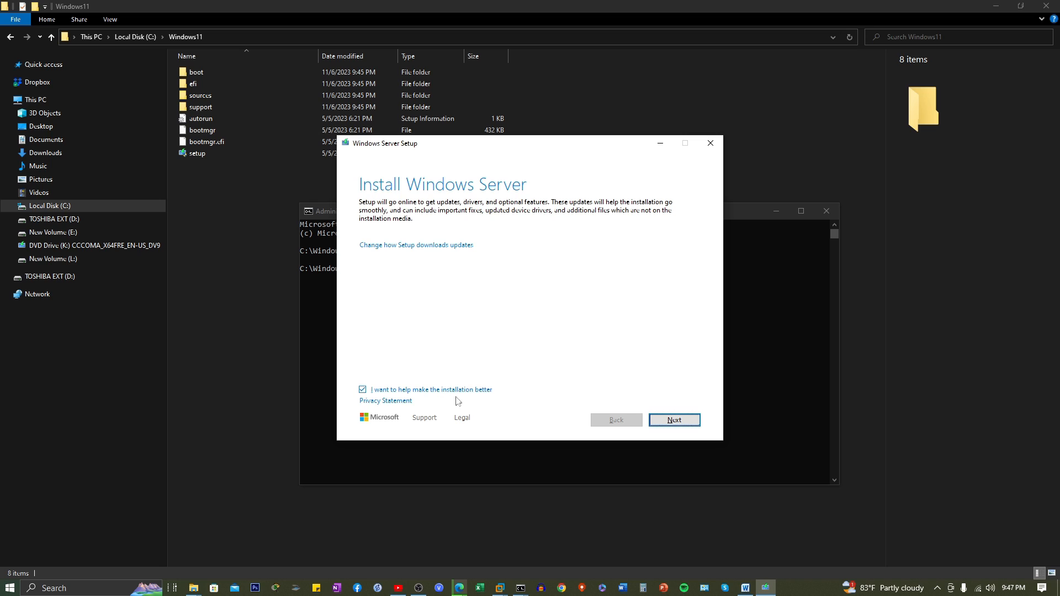
Clear 'I want to help make the installation better' and proceed past Getting updates
{"action": "left_click", "coordinate": [362, 390]}
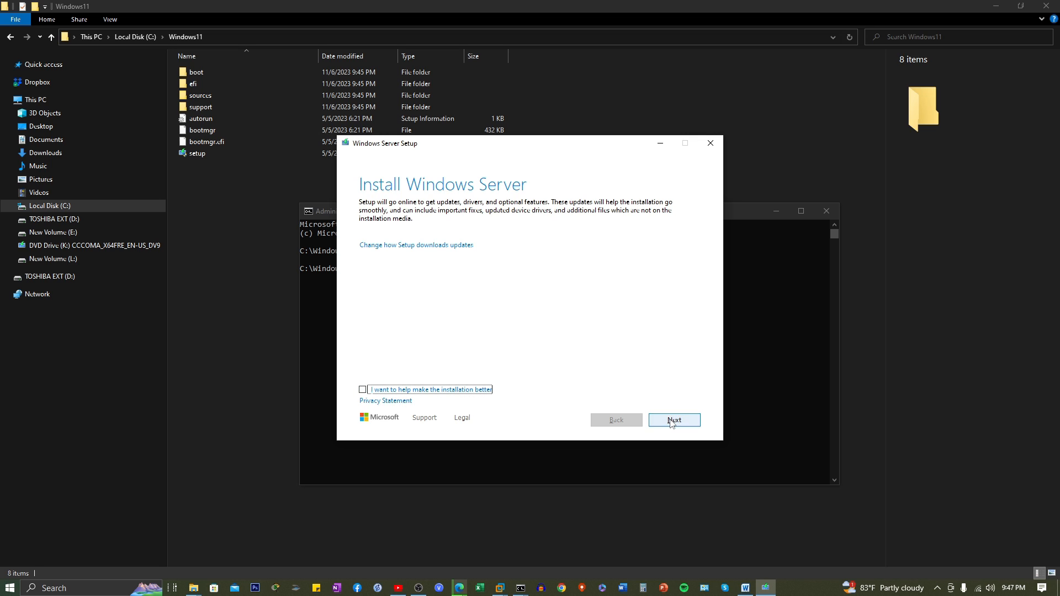
{"action": "left_click", "coordinate": [673, 419]}
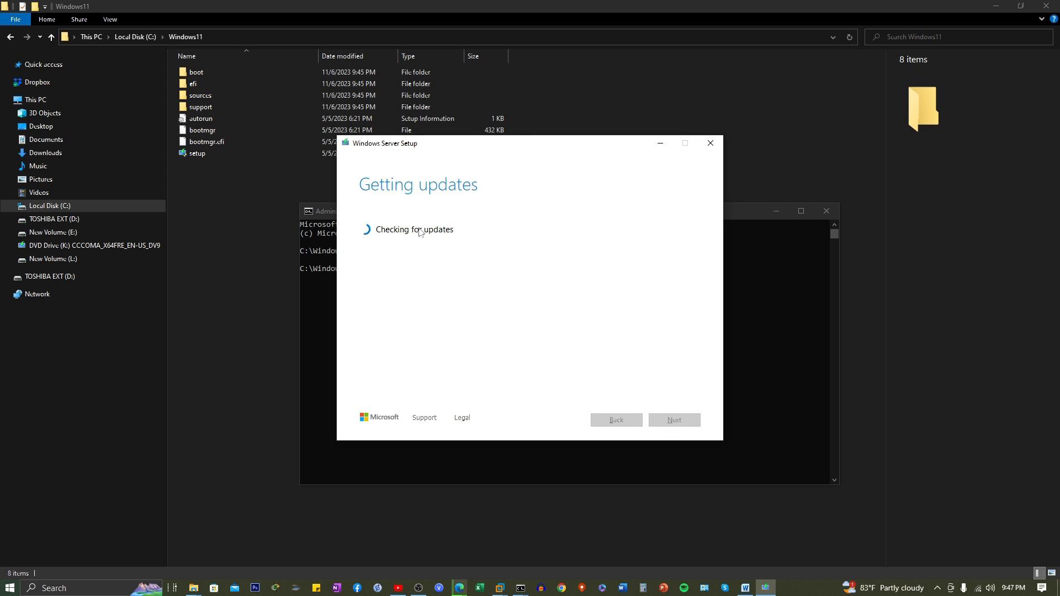
{"action": "mouse_move", "coordinate": [465, 284]}
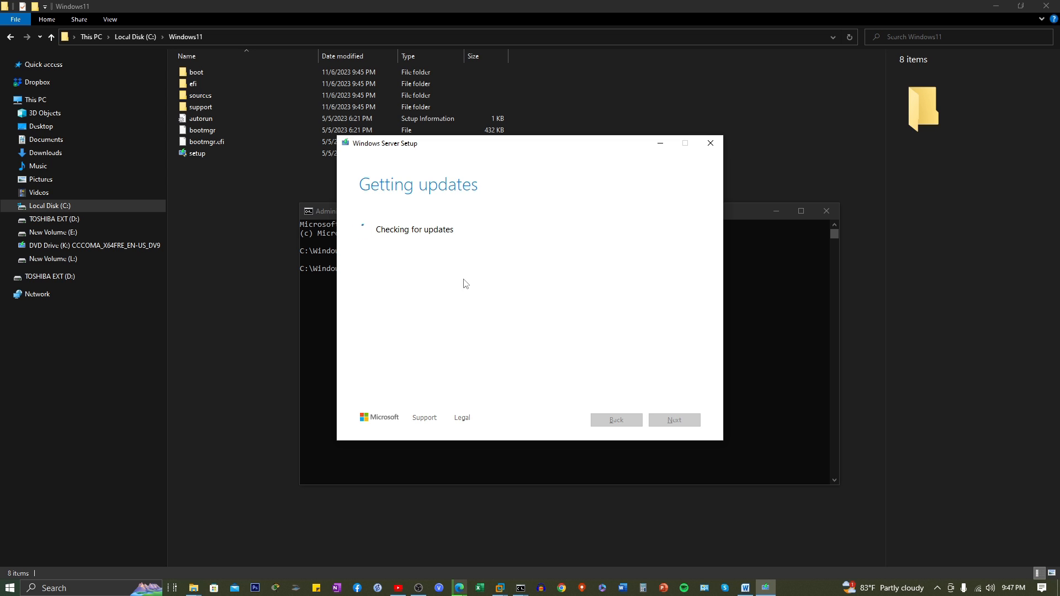
{"action": "left_click", "coordinate": [673, 419]}
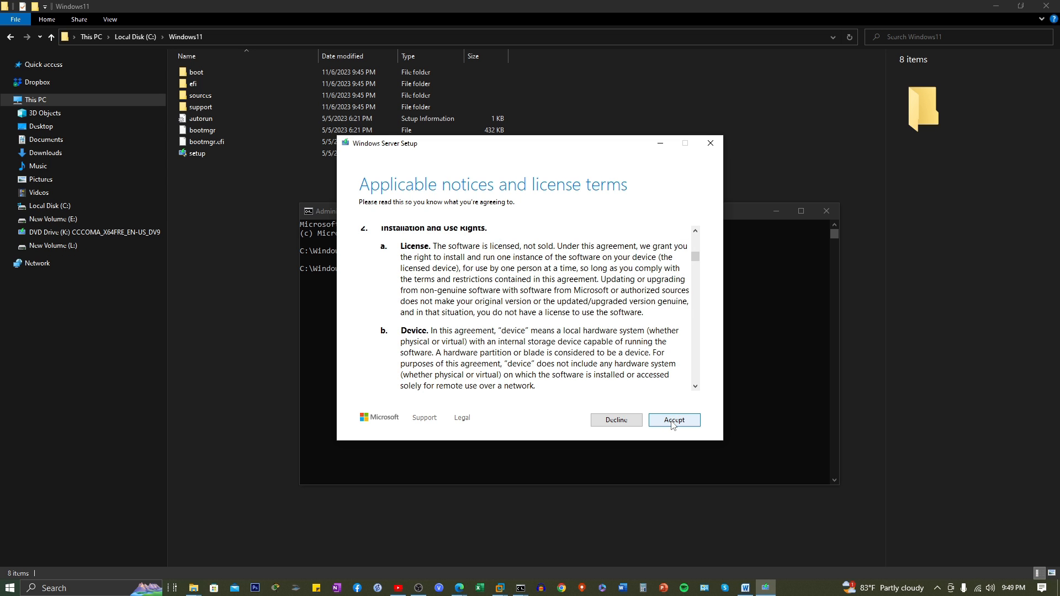
Accept the license terms and continue with 'Keep files, settings, and apps' selected
{"action": "left_click", "coordinate": [673, 419]}
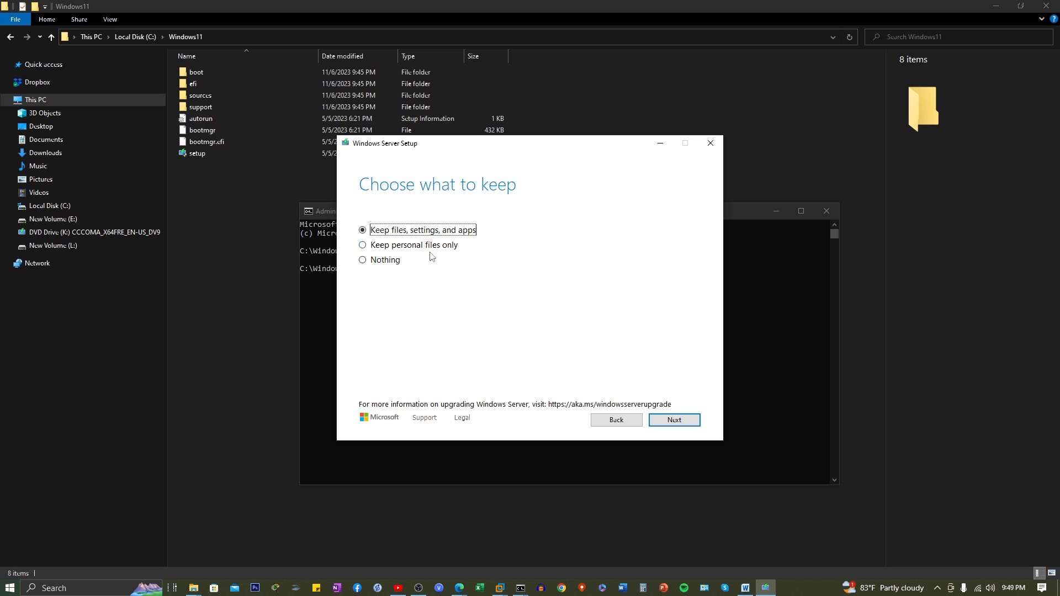
{"action": "mouse_move", "coordinate": [474, 308]}
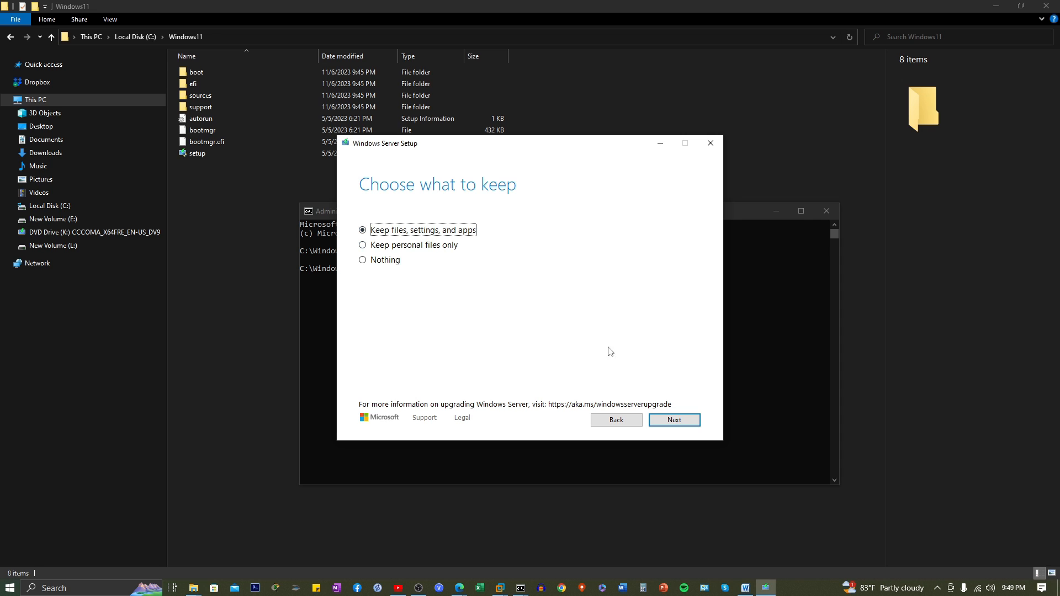
{"action": "left_click", "coordinate": [673, 420]}
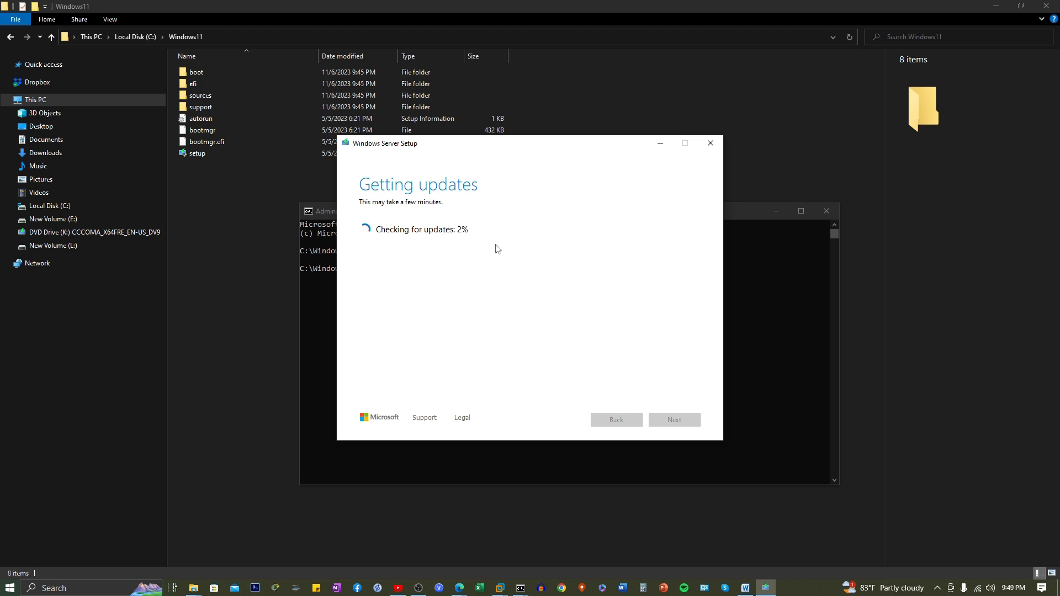
{"action": "mouse_move", "coordinate": [400, 218]}
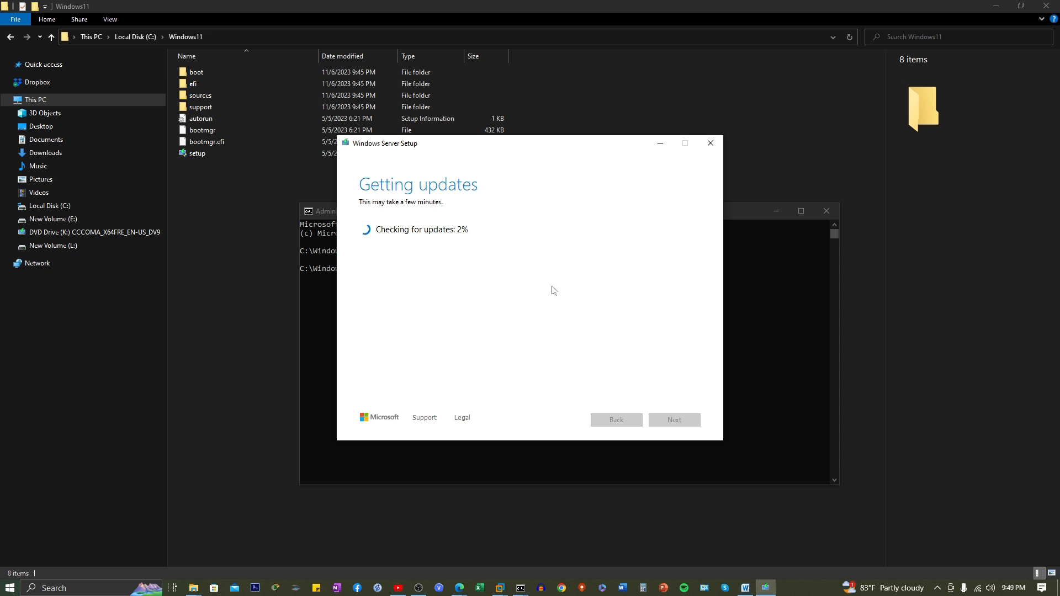
{"action": "mouse_move", "coordinate": [560, 293]}
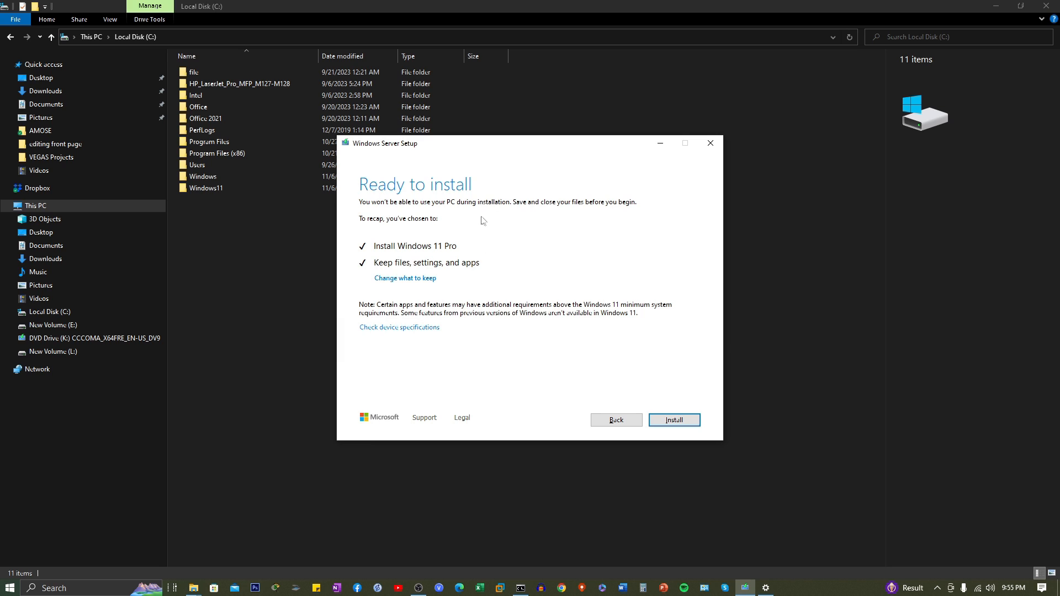
{"action": "mouse_move", "coordinate": [640, 409]}
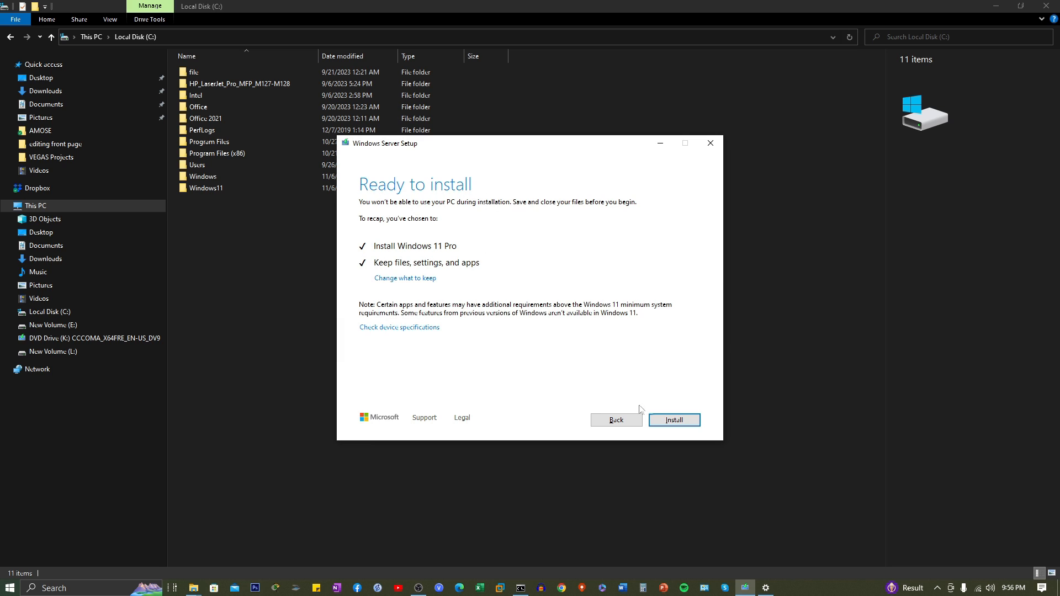
{"action": "mouse_move", "coordinate": [674, 419]}
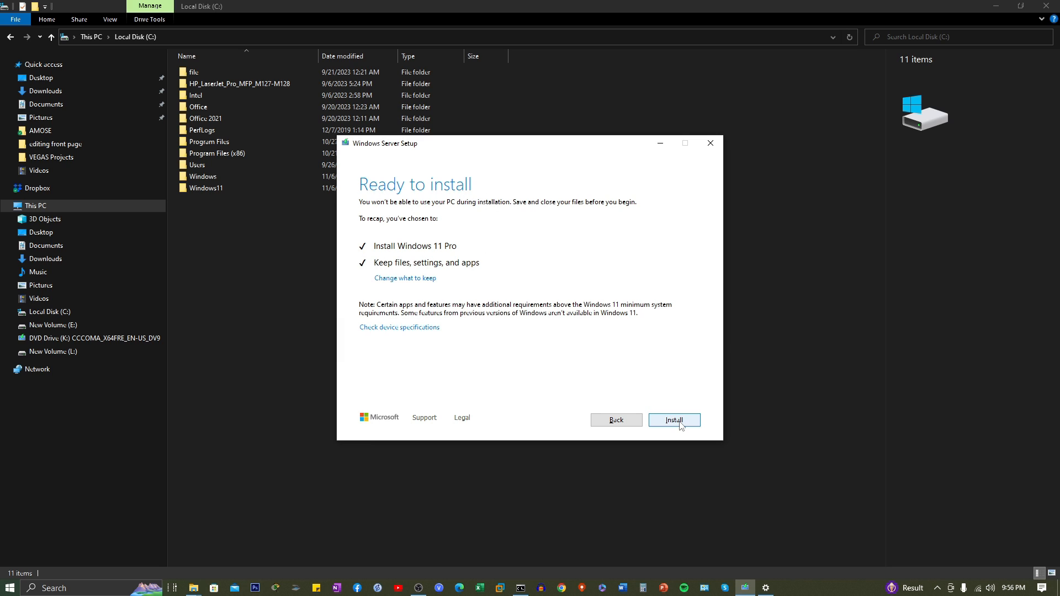
Start the Windows 11 Pro installation from the Ready to install summary
{"action": "left_click", "coordinate": [673, 420]}
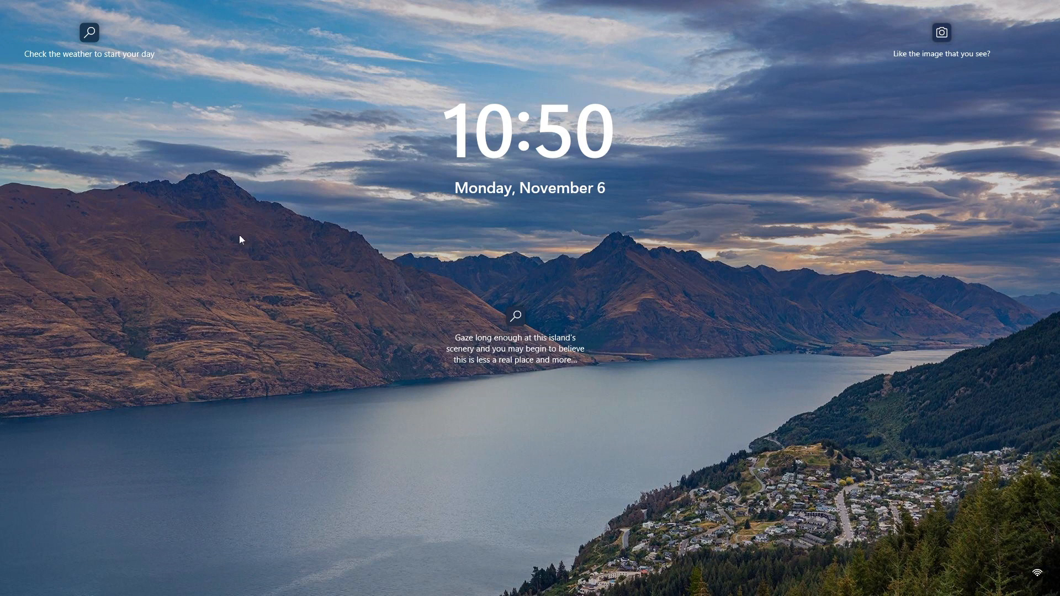
{"action": "mouse_move", "coordinate": [886, 351]}
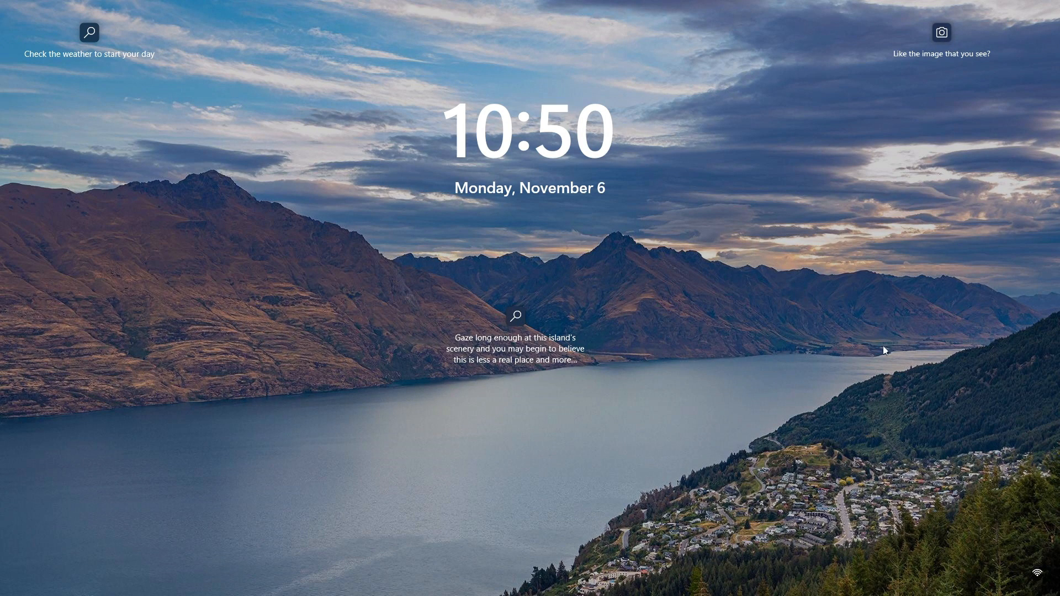
{"action": "mouse_move", "coordinate": [844, 353]}
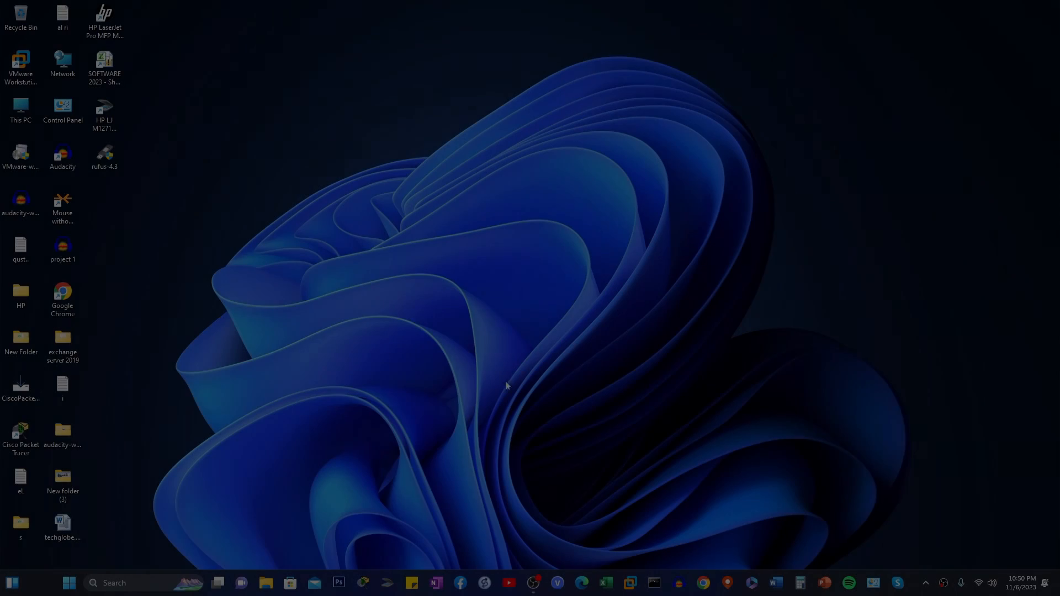
Dismiss the lock screen after reboot to sign in to the Windows 11 desktop
{"action": "left_click", "coordinate": [69, 583]}
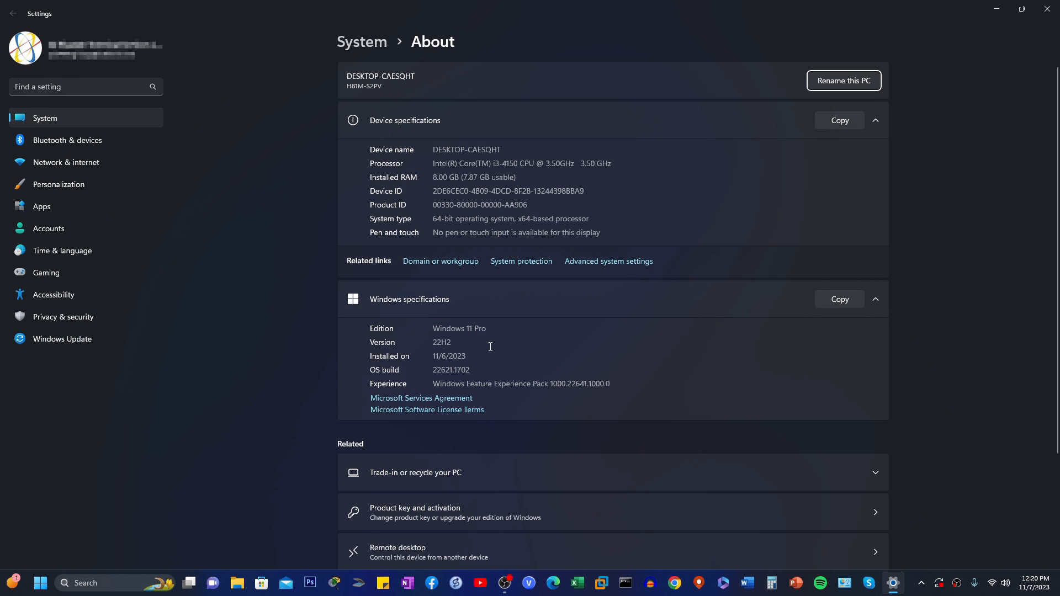
Scroll the About page to reveal Windows specifications showing Edition Windows 11 Pro
{"action": "scroll", "scroll_direction": "down", "scroll_amount": 3}
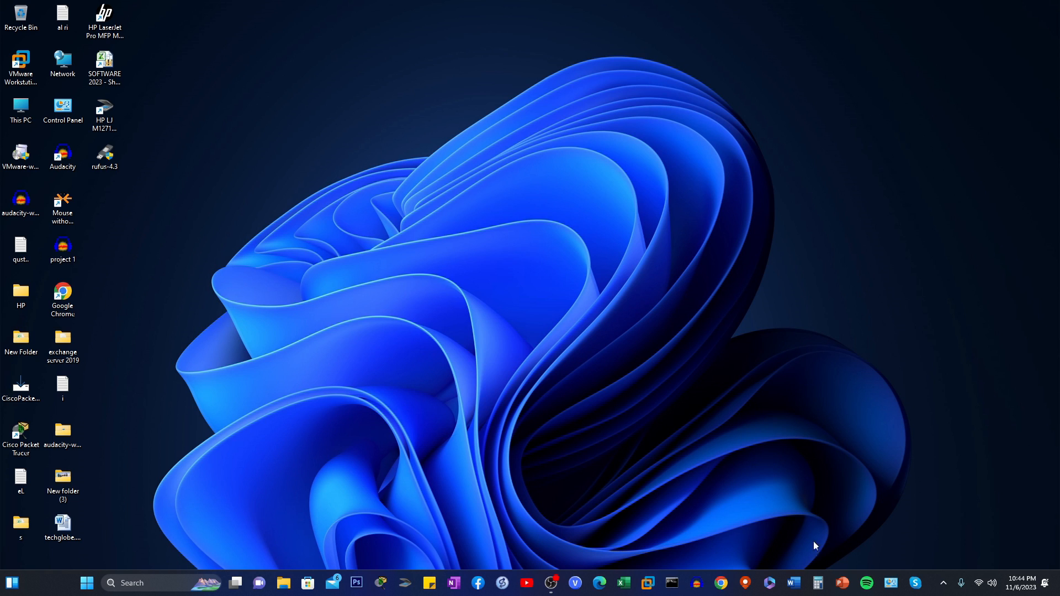
Show the Start menu's All apps list scrolled through to Xbox Console Companion
{"action": "left_click", "coordinate": [86, 583]}
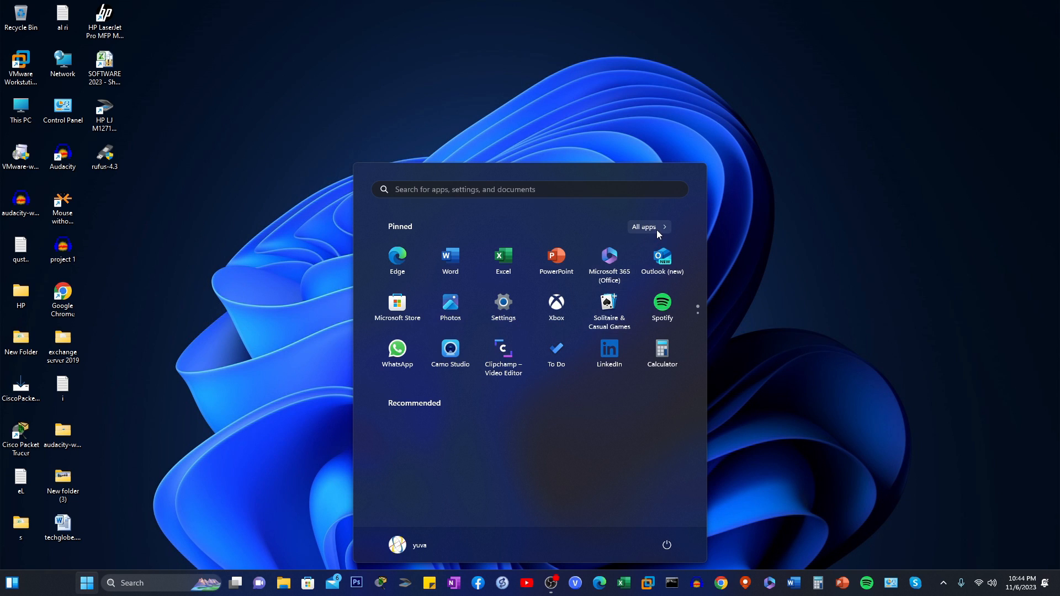
{"action": "left_click", "coordinate": [644, 227]}
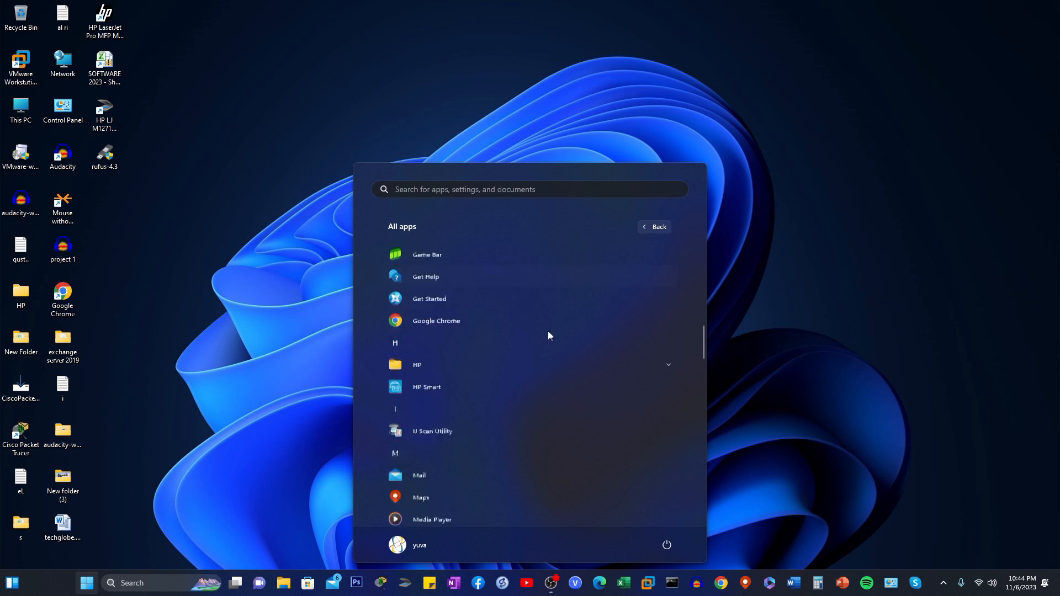
{"action": "scroll", "scroll_direction": "down", "scroll_amount": 3}
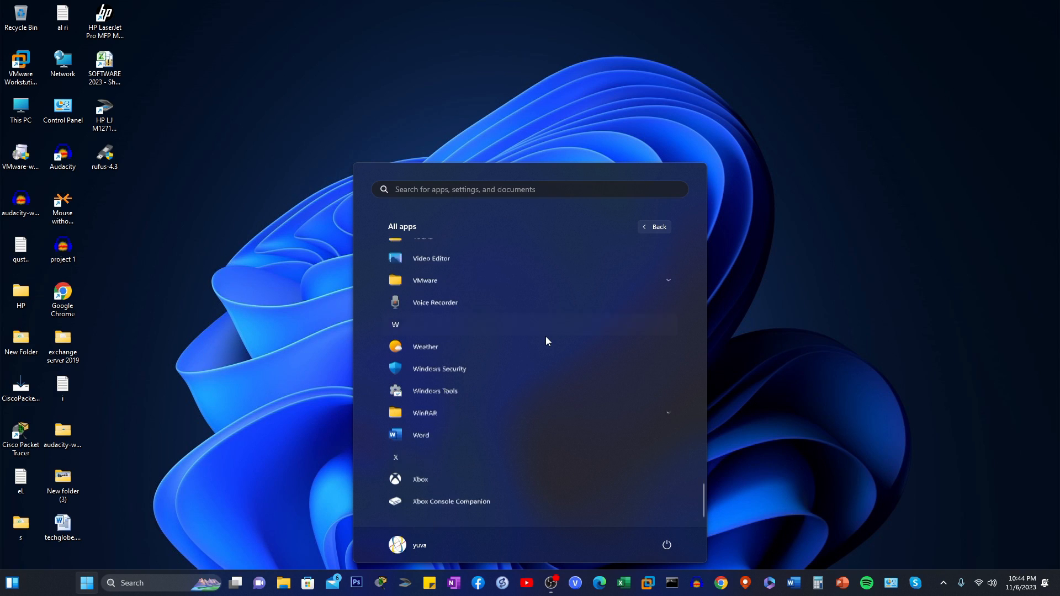